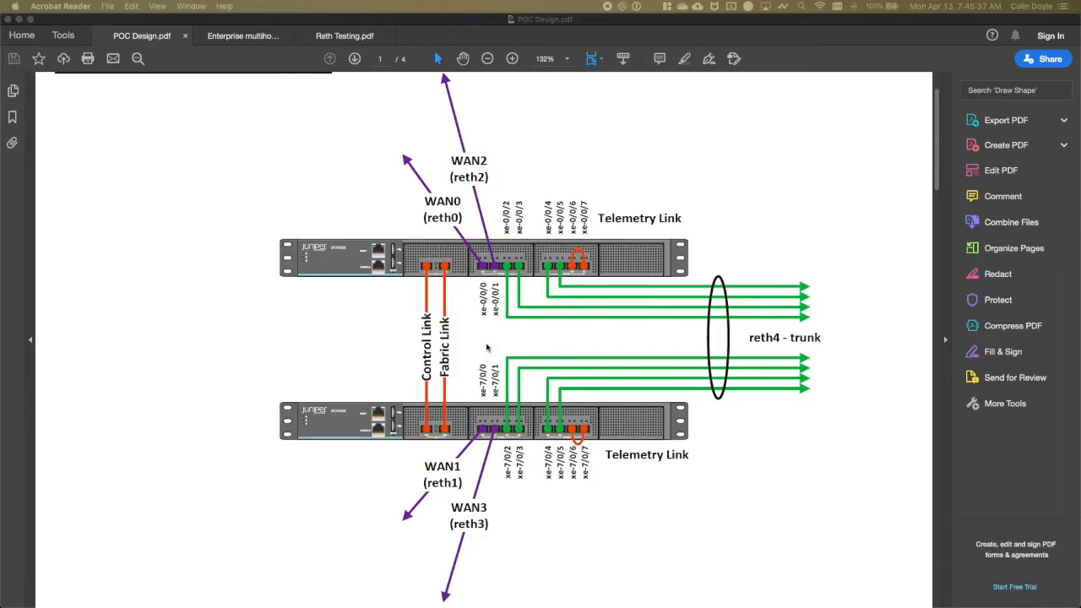
Bring up the Enterprise multihomed branch lab topology diagram from the document tab bar
{"action": "scroll", "scroll_direction": "up", "scroll_amount": 3}
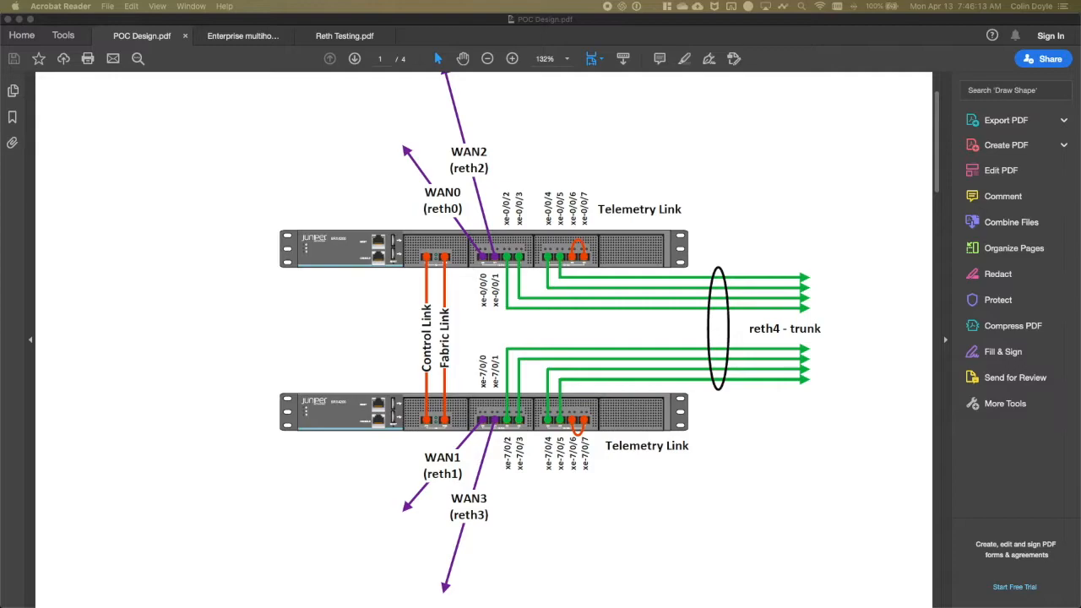
{"action": "left_click", "coordinate": [242, 36]}
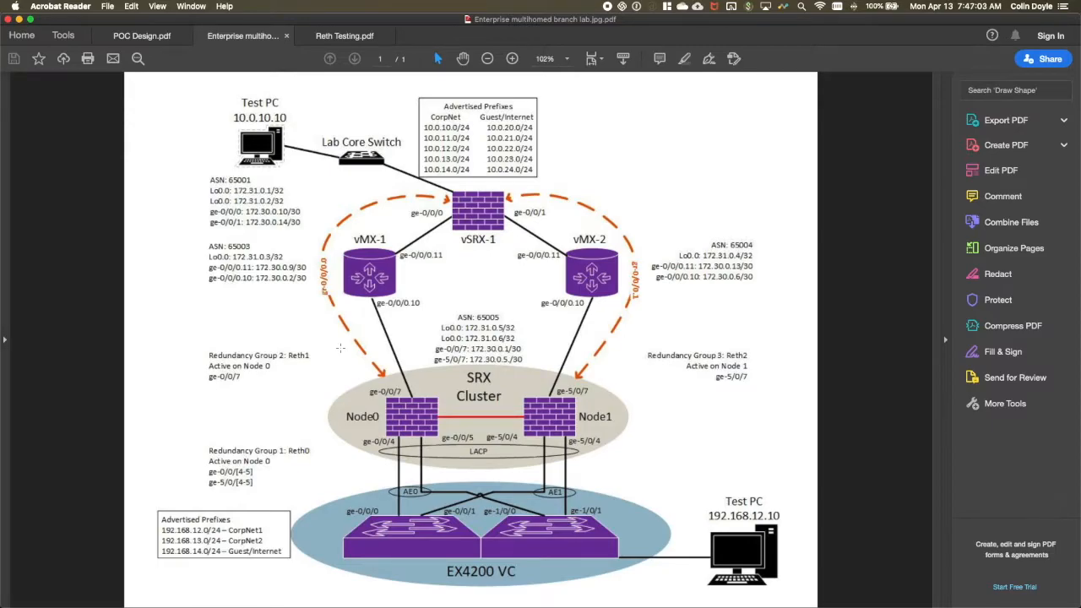
{"action": "mouse_move", "coordinate": [290, 414]}
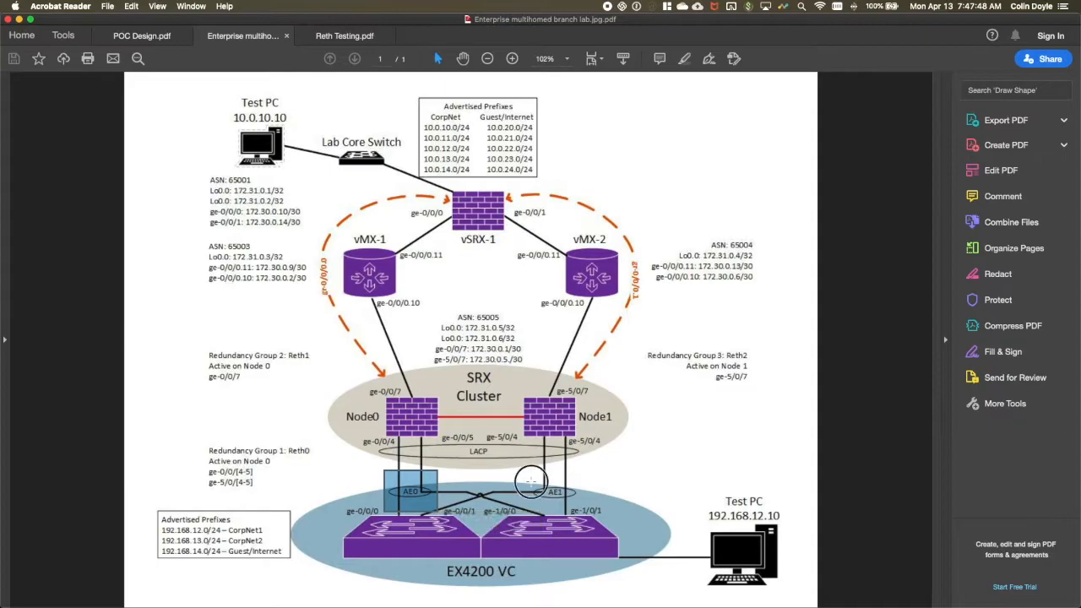
{"action": "left_click", "coordinate": [531, 481]}
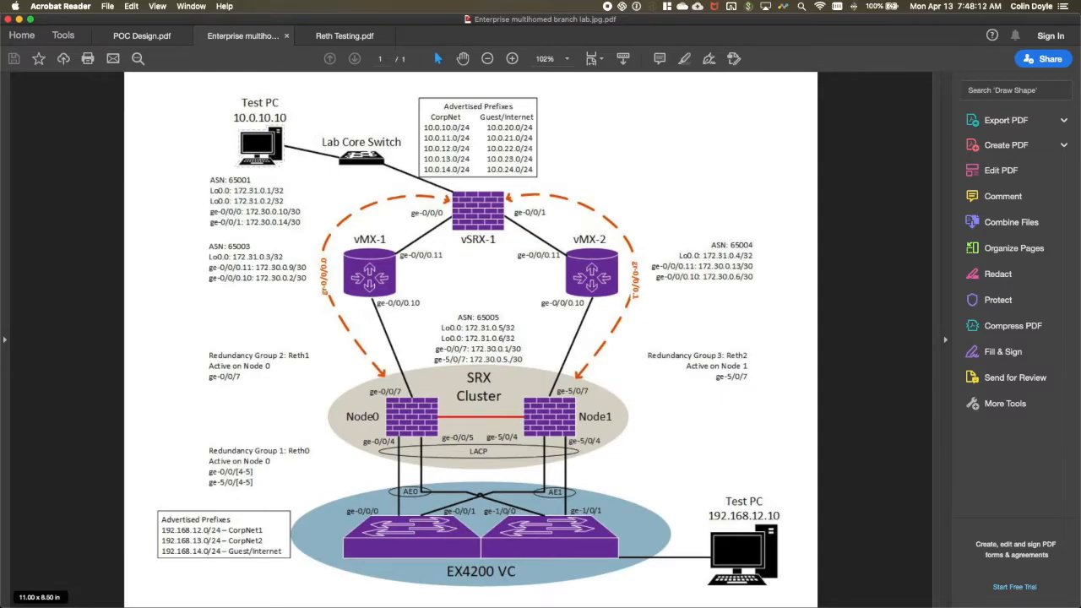
{"action": "mouse_move", "coordinate": [133, 131]}
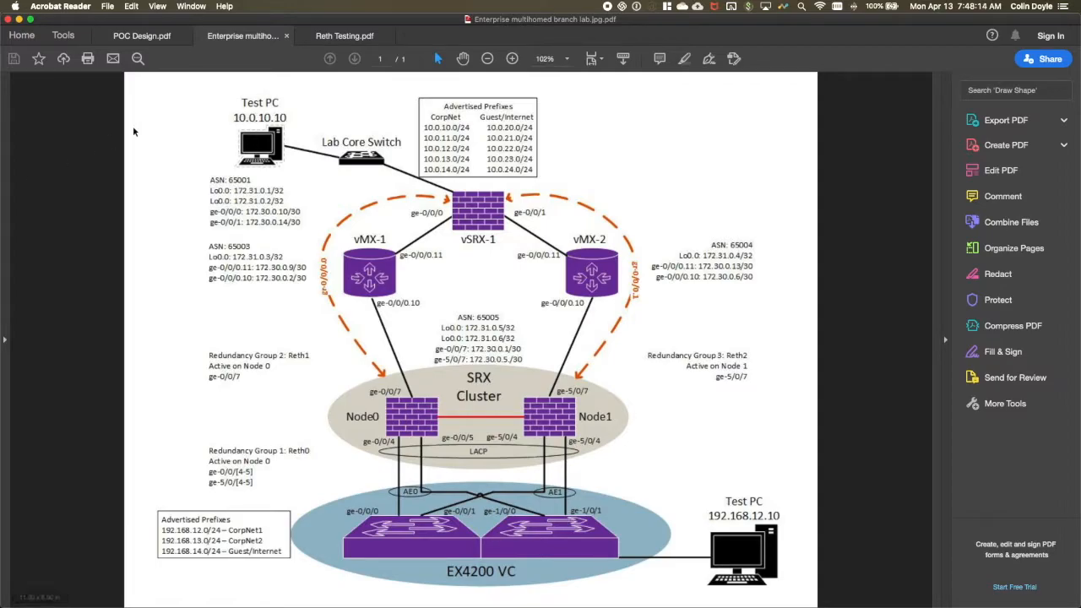
Return to the POC Design.pdf cluster cabling diagram
{"action": "left_click", "coordinate": [141, 35]}
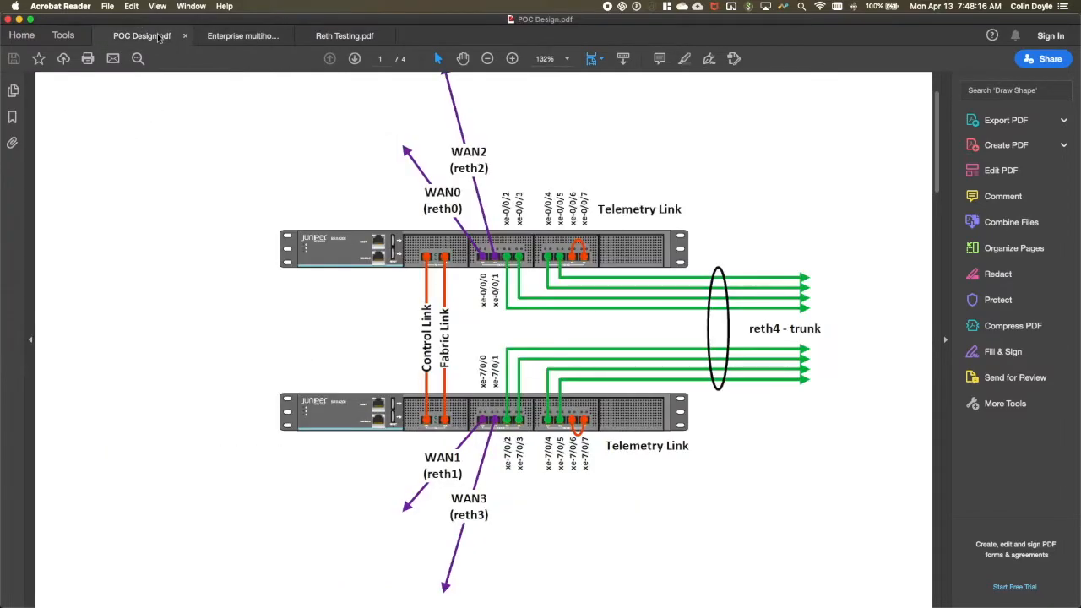
{"action": "mouse_move", "coordinate": [196, 206]}
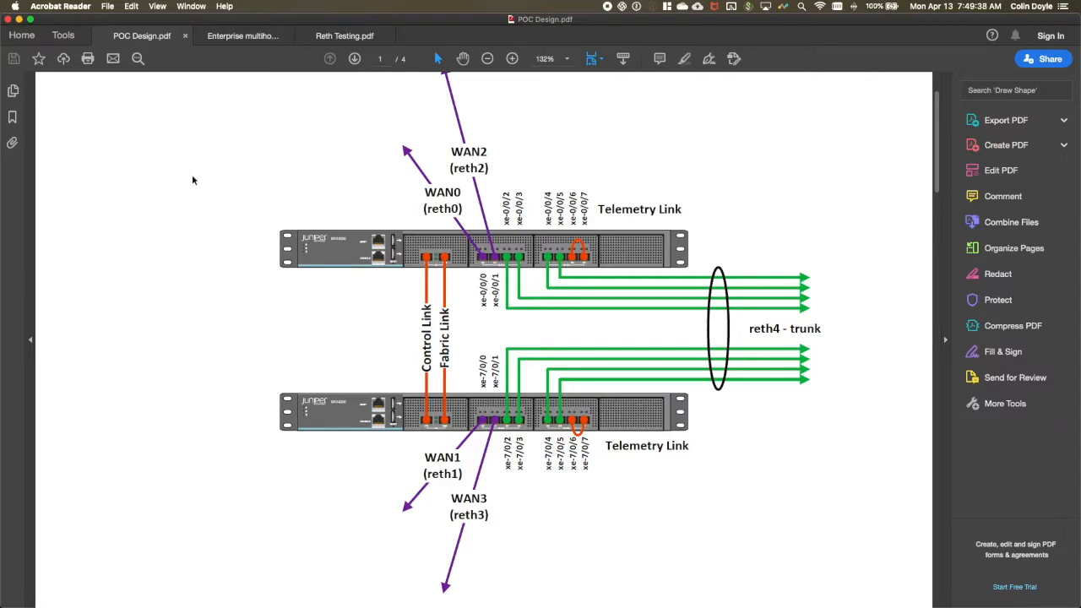
Show the Enterprise multihomed branch lab topology diagram again
{"action": "left_click", "coordinate": [242, 36]}
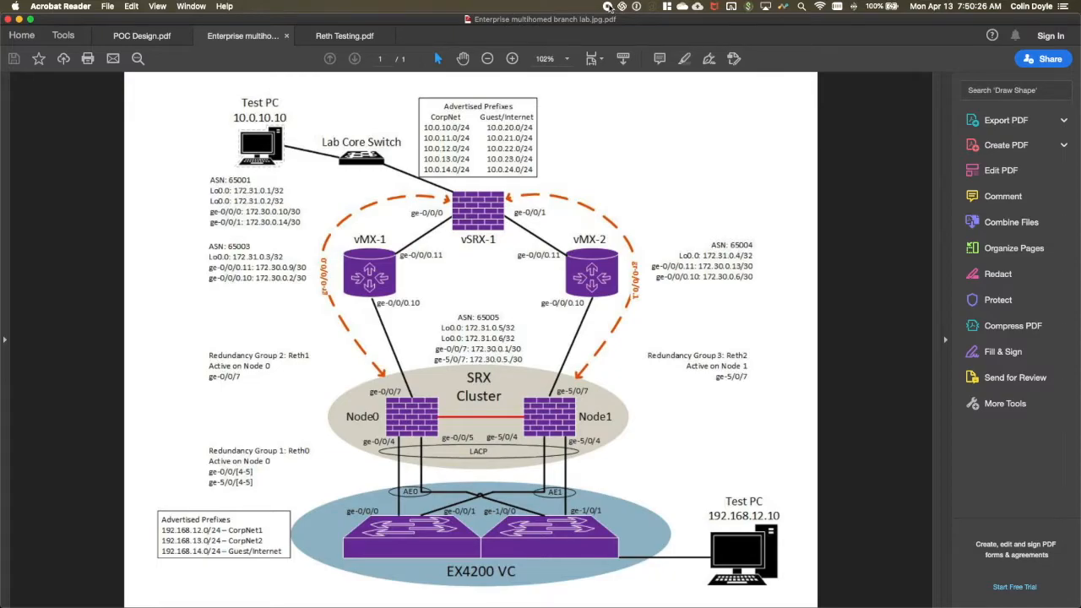
{"action": "left_click", "coordinate": [344, 35]}
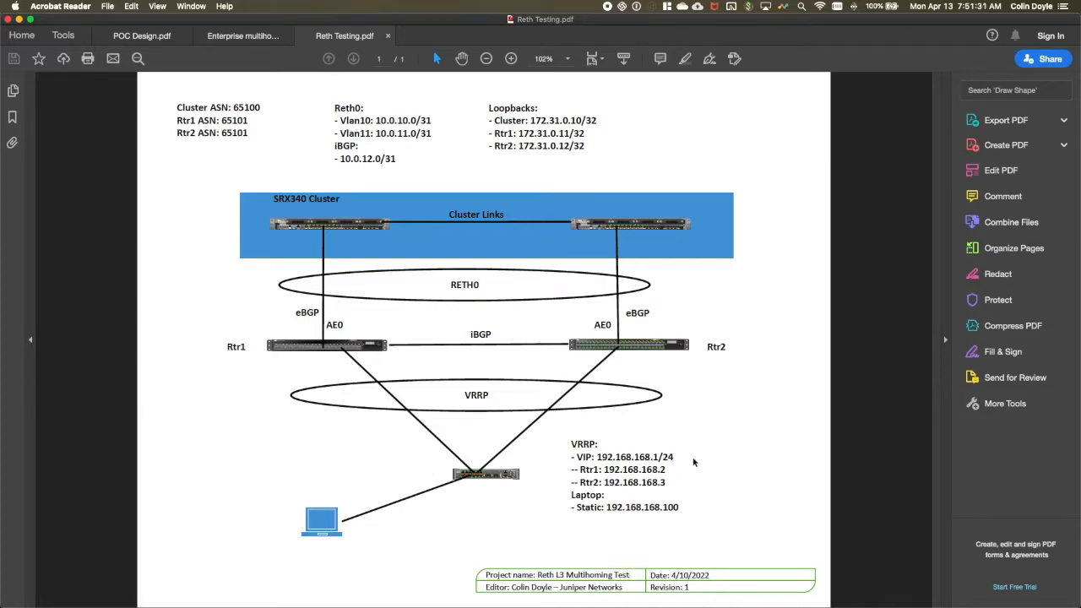
{"action": "mouse_move", "coordinate": [307, 217]}
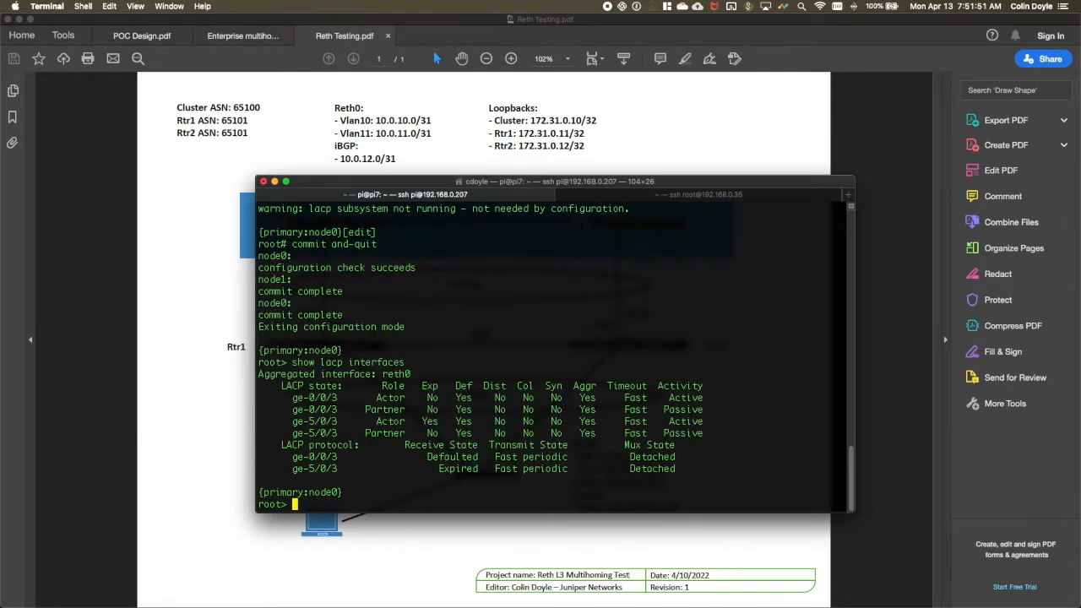
Show chassis cluster status and the reth0 interface configuration, highlighting the lacp active lines
{"action": "type", "text": "show"}
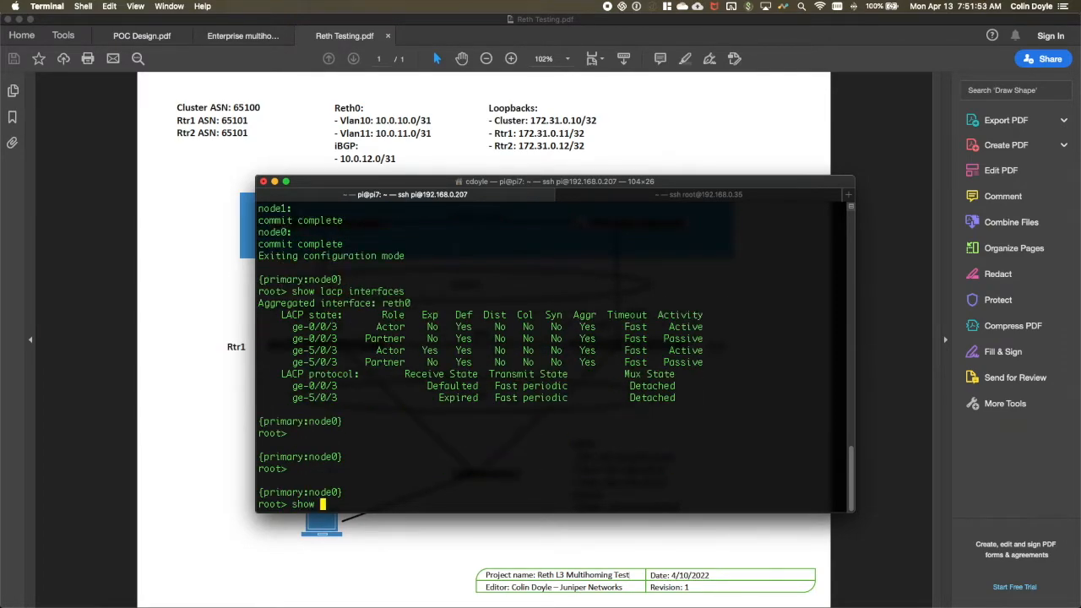
{"action": "type", "text": "chassis cluster"}
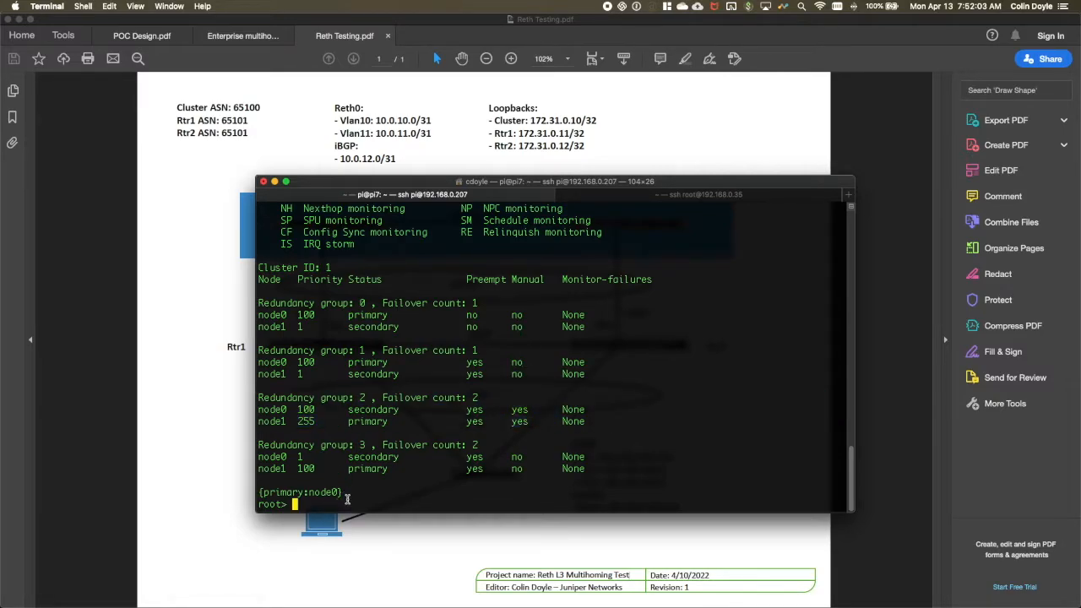
{"action": "type", "text": "show conf"}
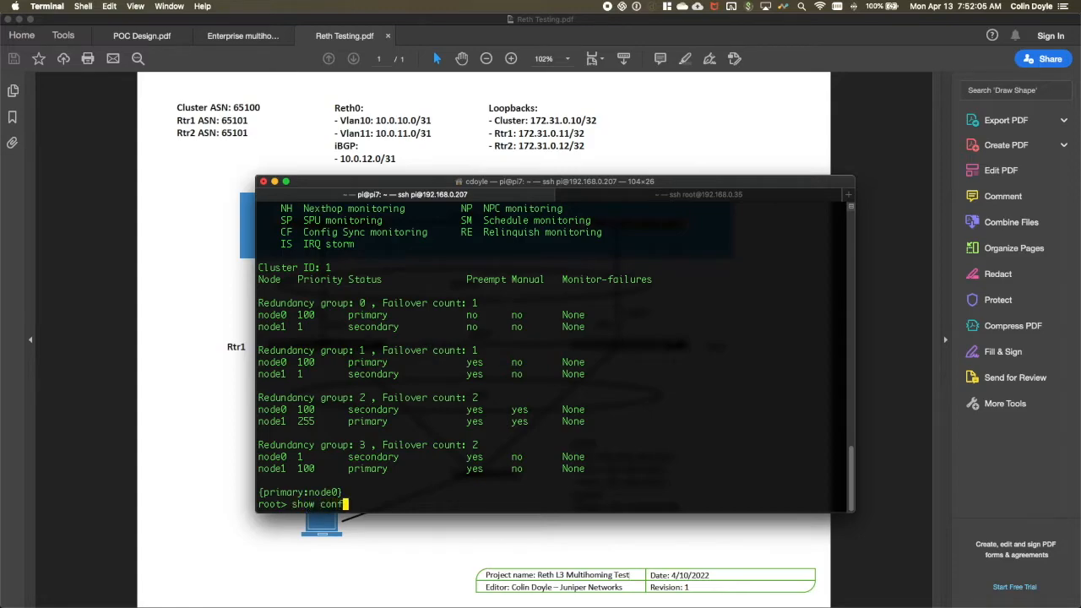
{"action": "type", "text": "iguration interfaces reth0"}
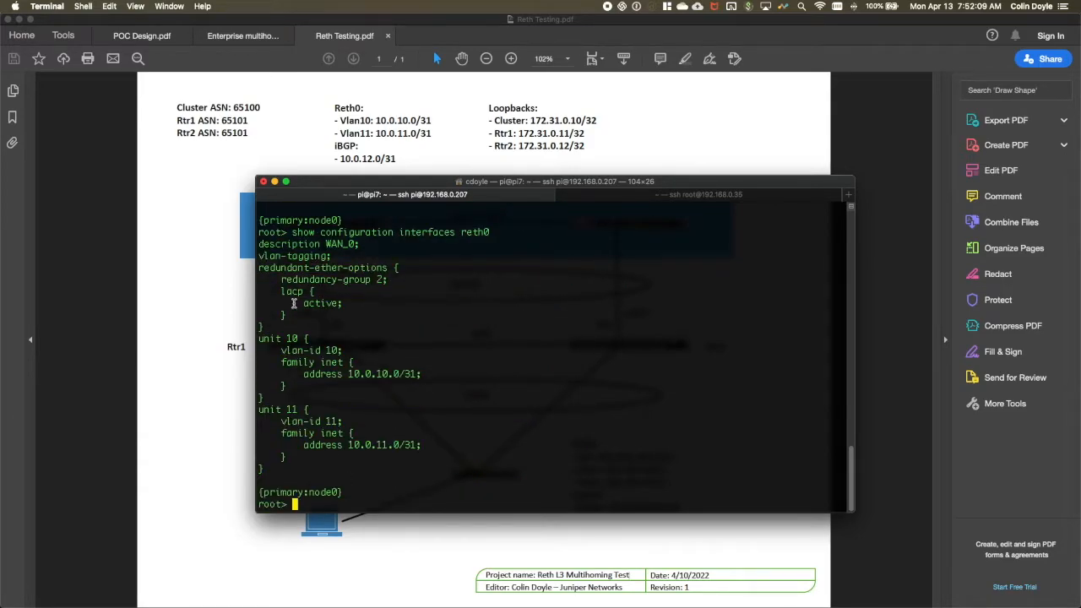
{"action": "double_click", "coordinate": [325, 280]}
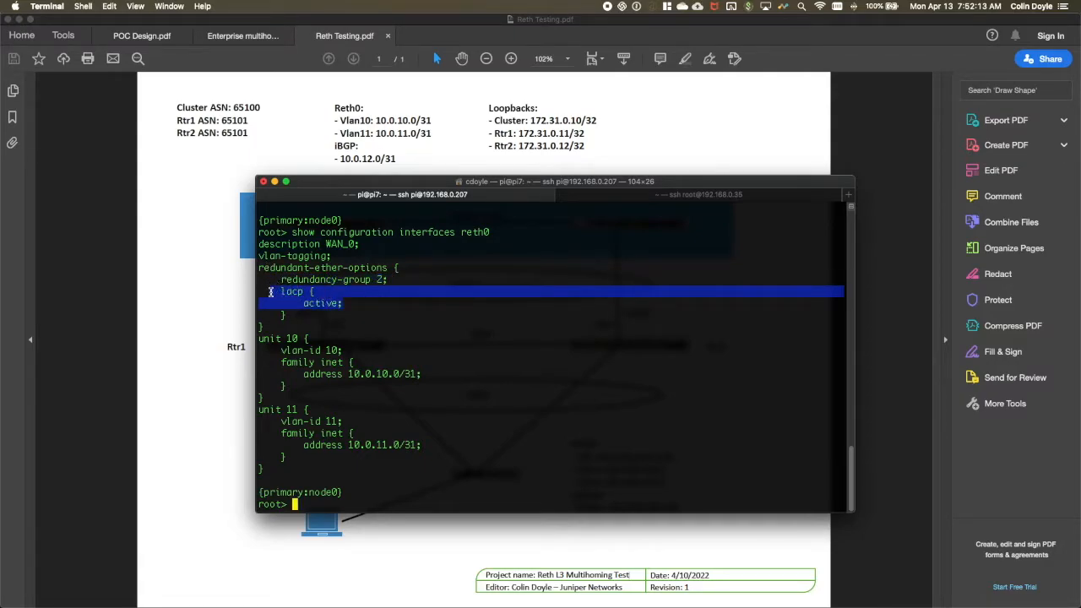
{"action": "left_click", "coordinate": [380, 399]}
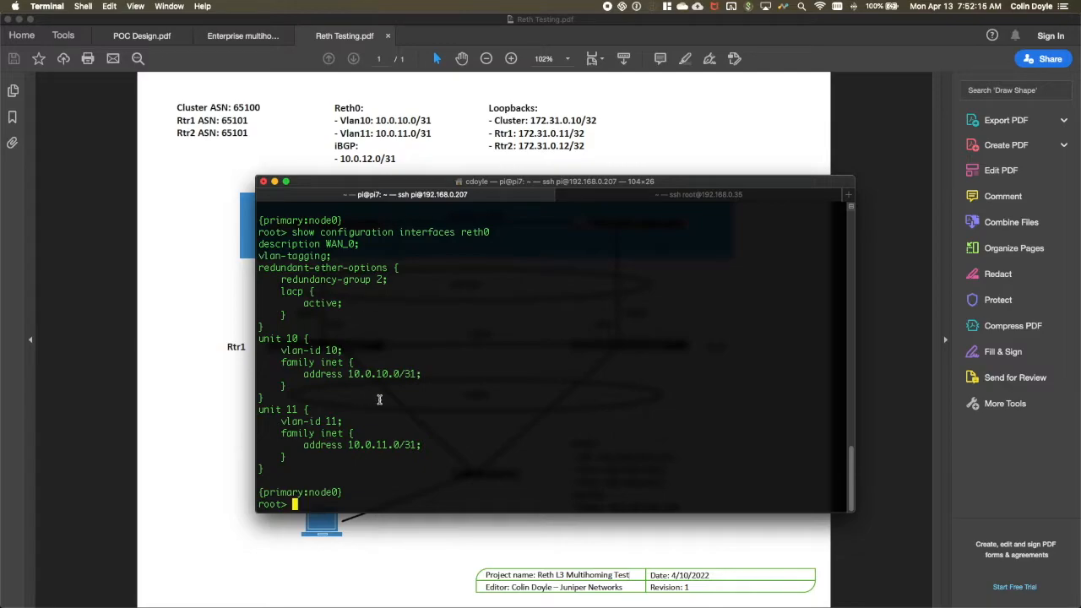
Run 'show bgp summary' on the SRX cluster, then bring the Reth Testing diagram forward
{"action": "type", "text": "show"}
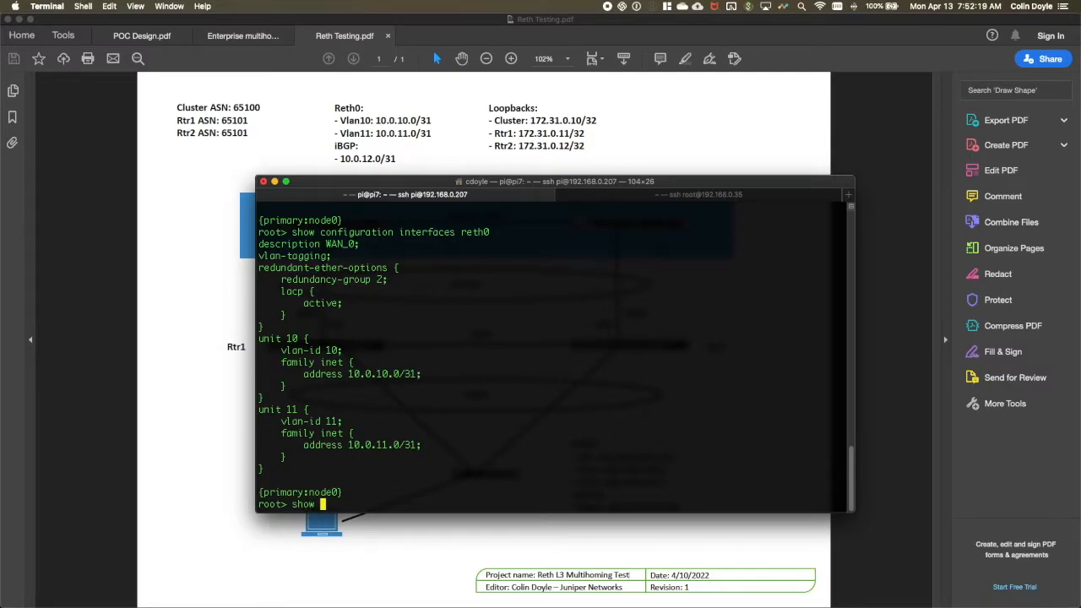
{"action": "type", "text": "bgp summary"}
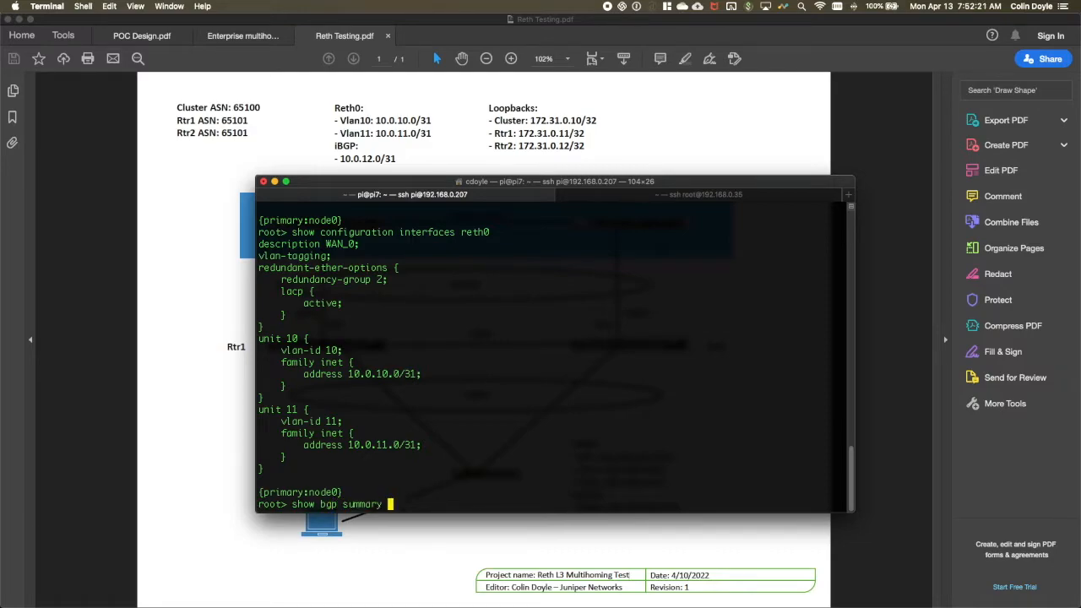
{"action": "key", "text": "Return"}
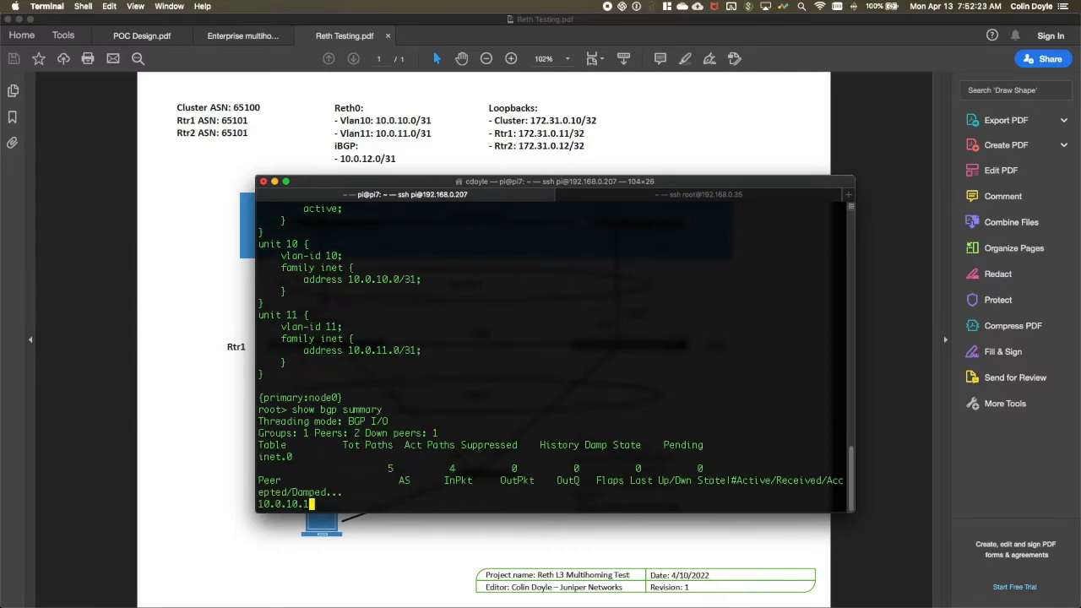
{"action": "key", "text": "Return"}
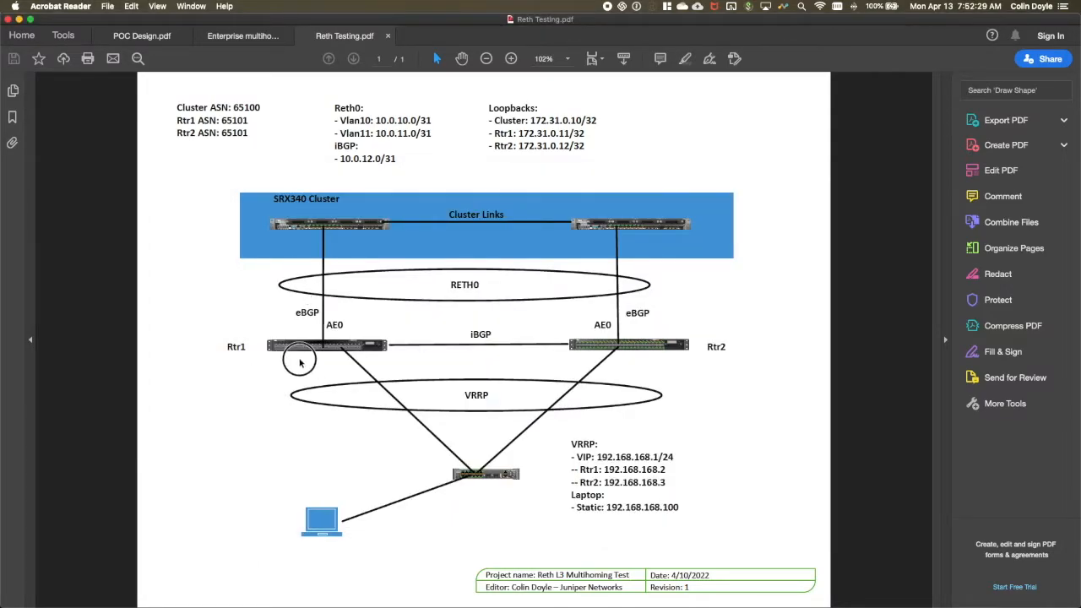
{"action": "mouse_move", "coordinate": [380, 231]}
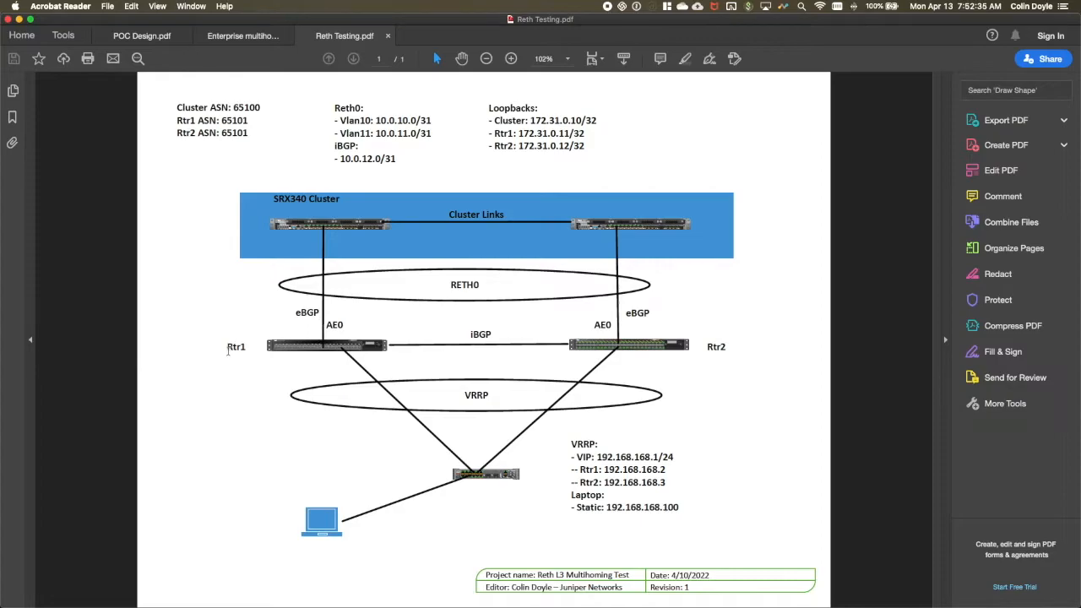
{"action": "mouse_move", "coordinate": [625, 236]}
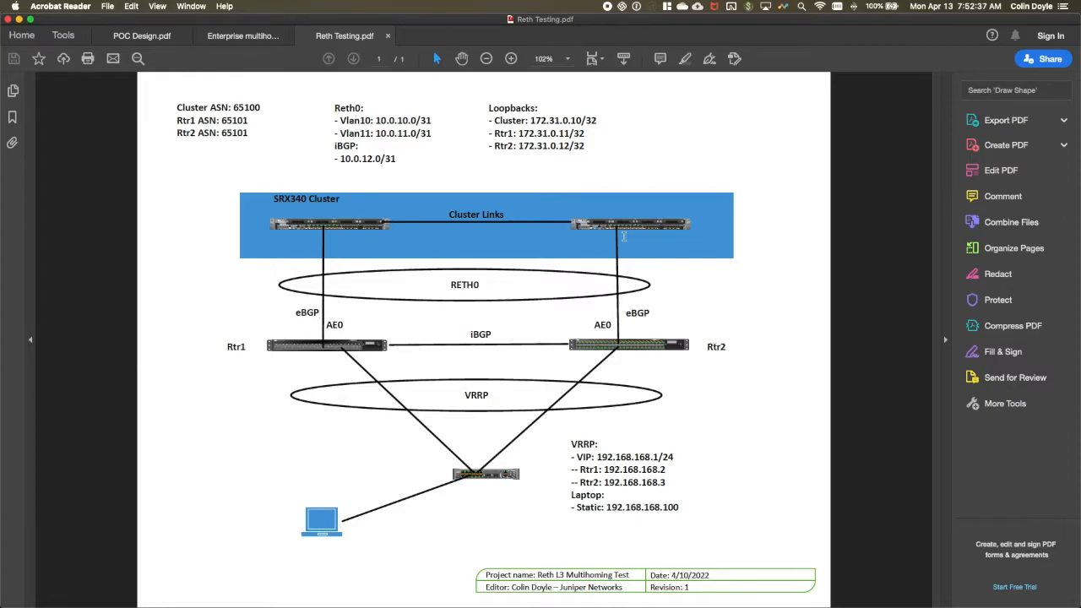
{"action": "mouse_move", "coordinate": [510, 517]}
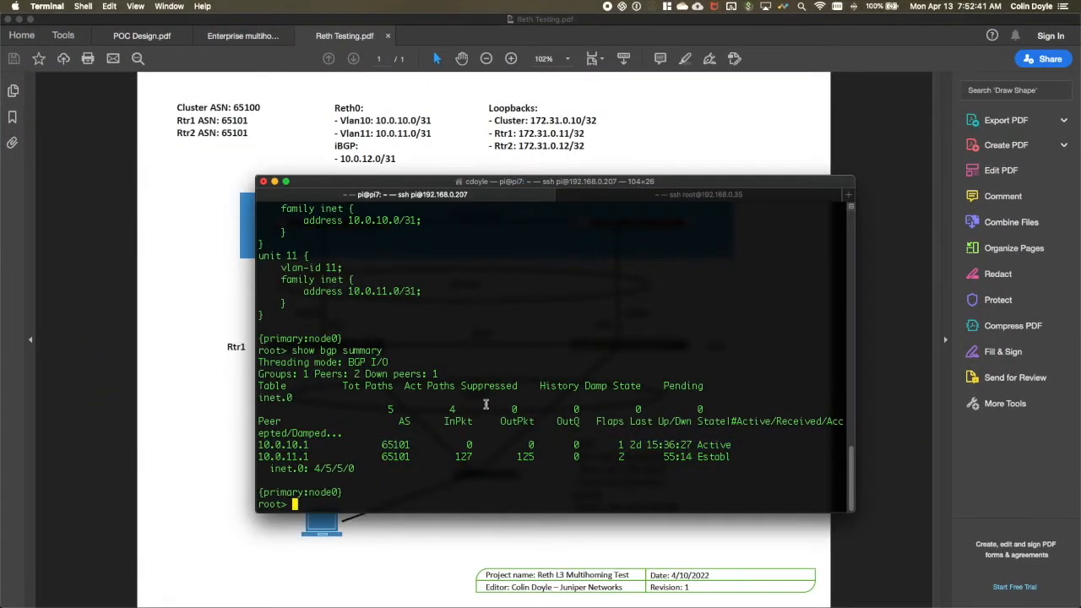
Run 'show chassis cluster status' at the SRX root prompt
{"action": "type", "text": "show chassis cluster status"}
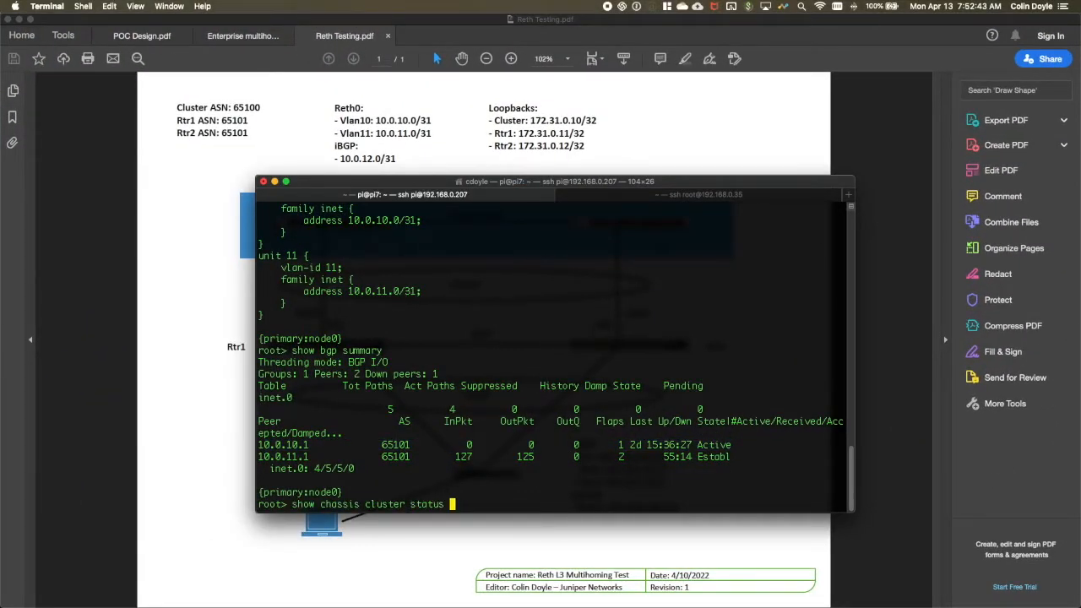
{"action": "key", "text": "Return"}
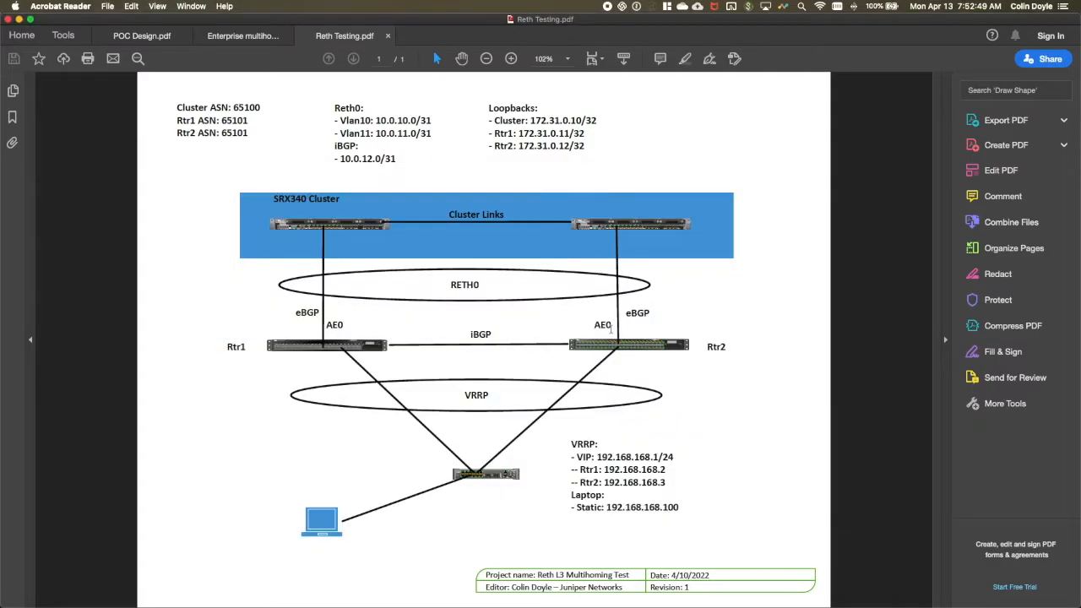
{"action": "mouse_move", "coordinate": [577, 244]}
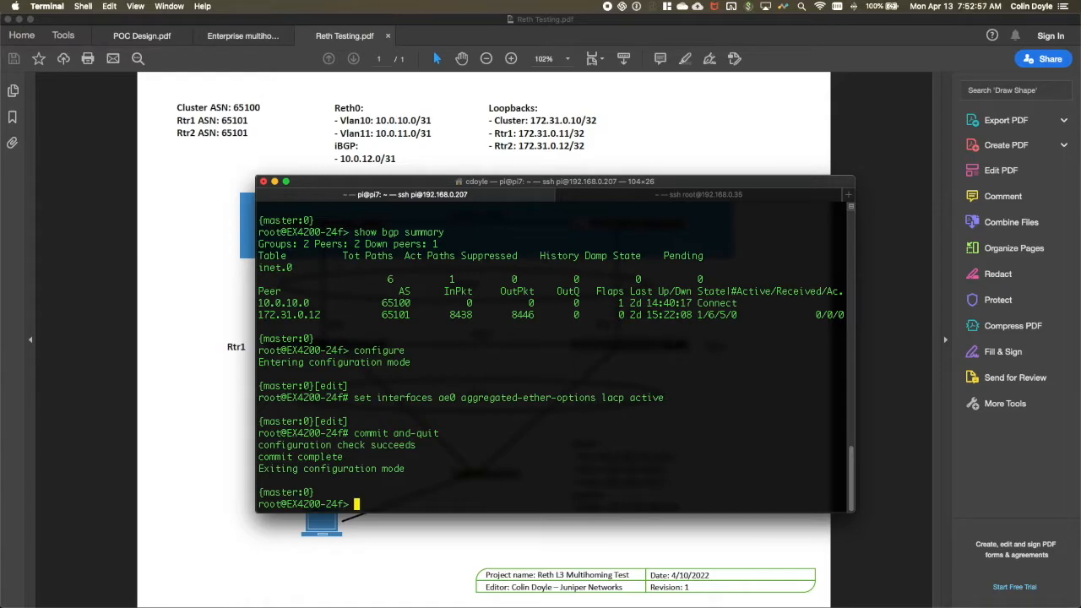
Rerun the EX4200 BGP summary showing 10.0.10.0 still Active, and start a ping command
{"action": "type", "text": "show b"}
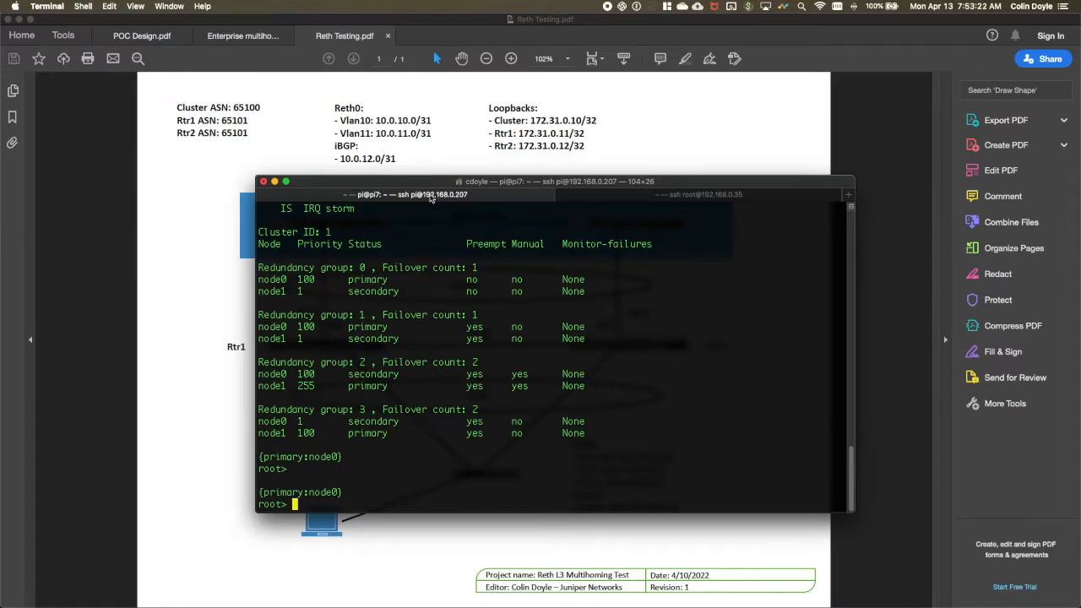
{"action": "double_click", "coordinate": [306, 386]}
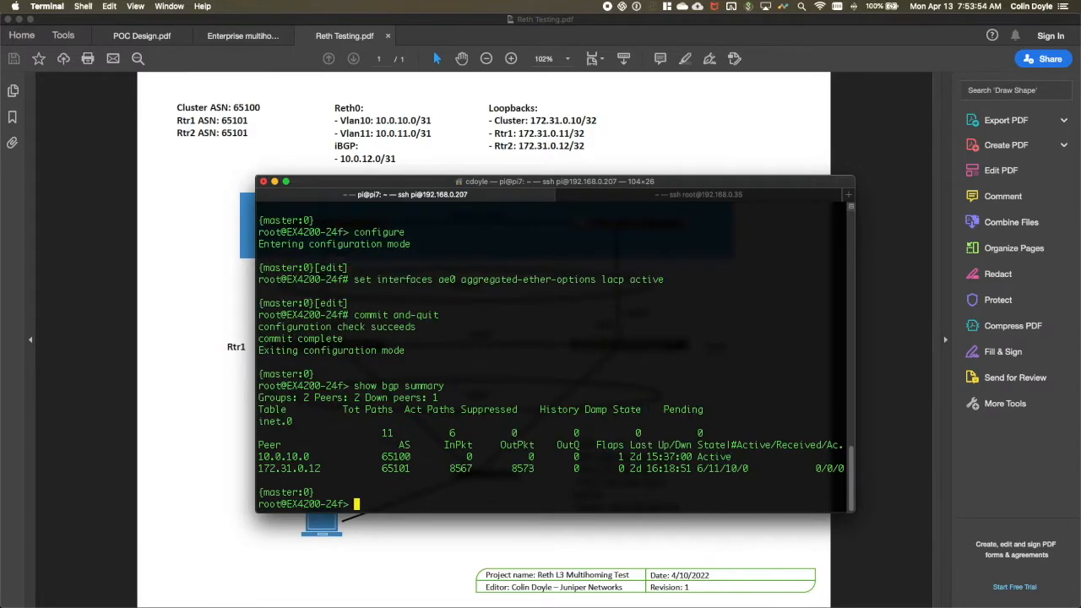
{"action": "type", "text": "ping"}
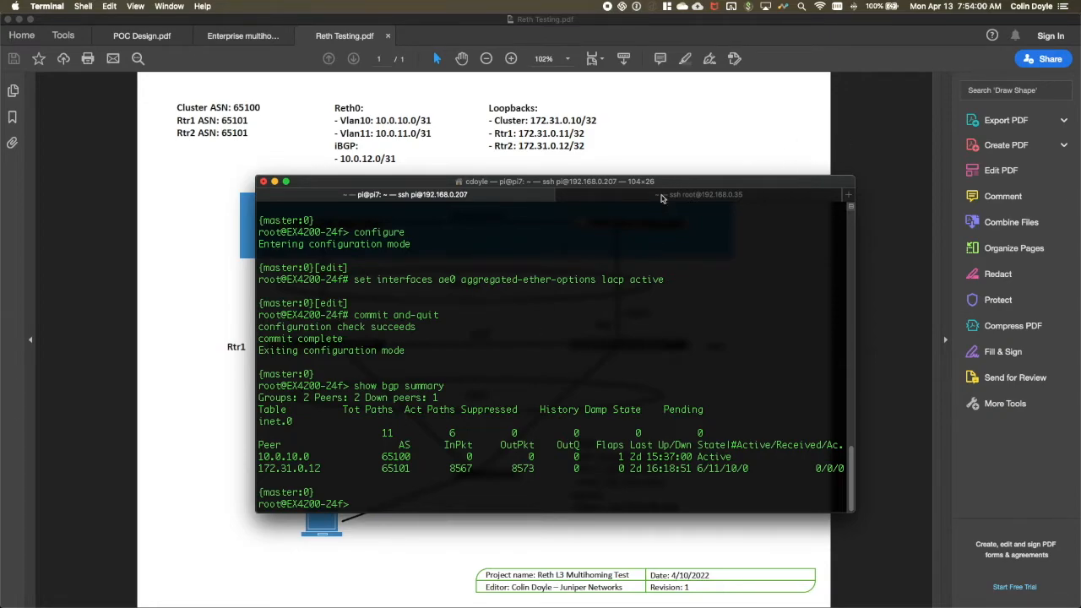
From the second SSH session (192.168.0.35), ping the other reth address 10.0.11.0
{"action": "left_click", "coordinate": [703, 194]}
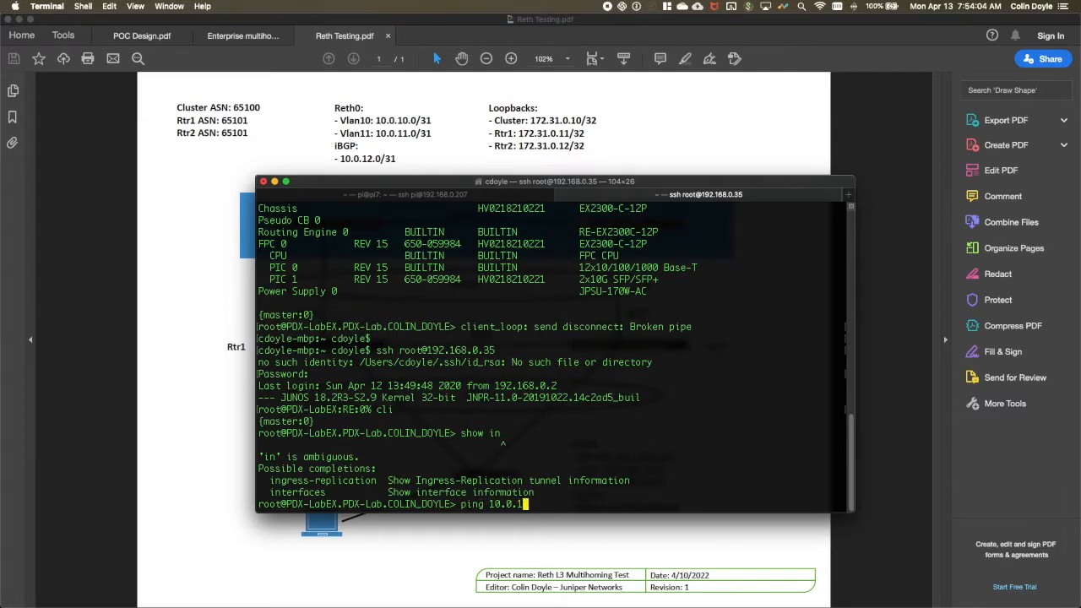
{"action": "type", "text": "0."}
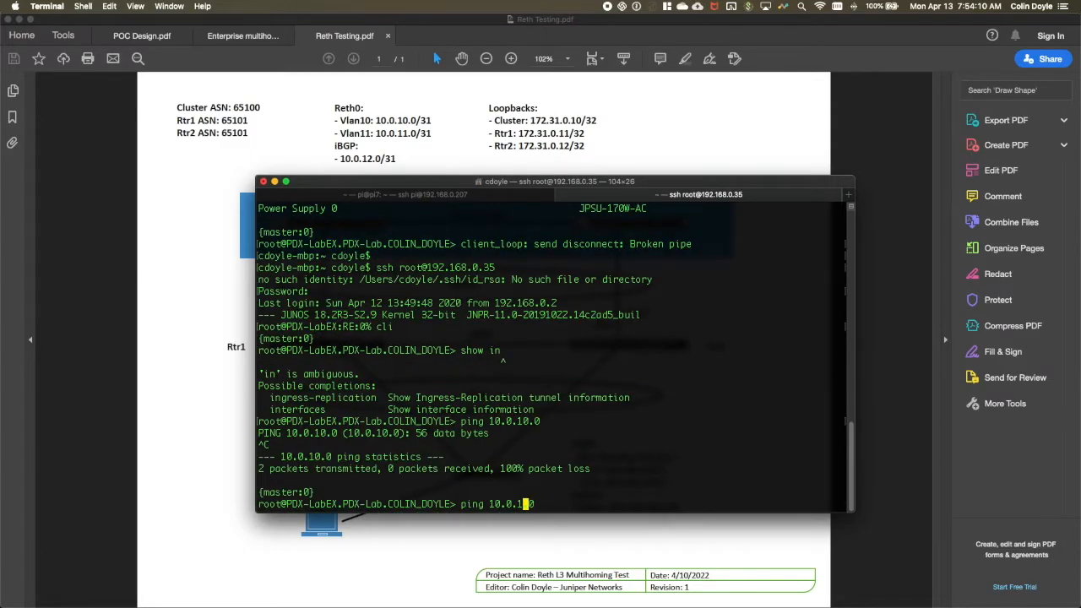
{"action": "key", "text": "Return"}
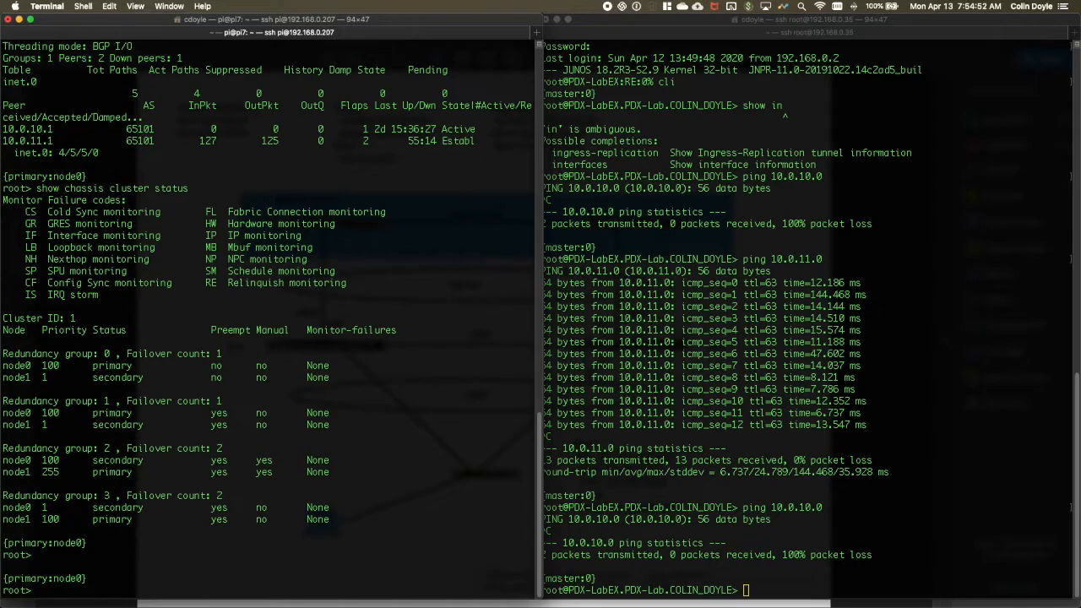
Request chassis cluster failover of redundancy-group 2 to node 0, which is refused as already in manual failover
{"action": "type", "text": "request chassis cluster"}
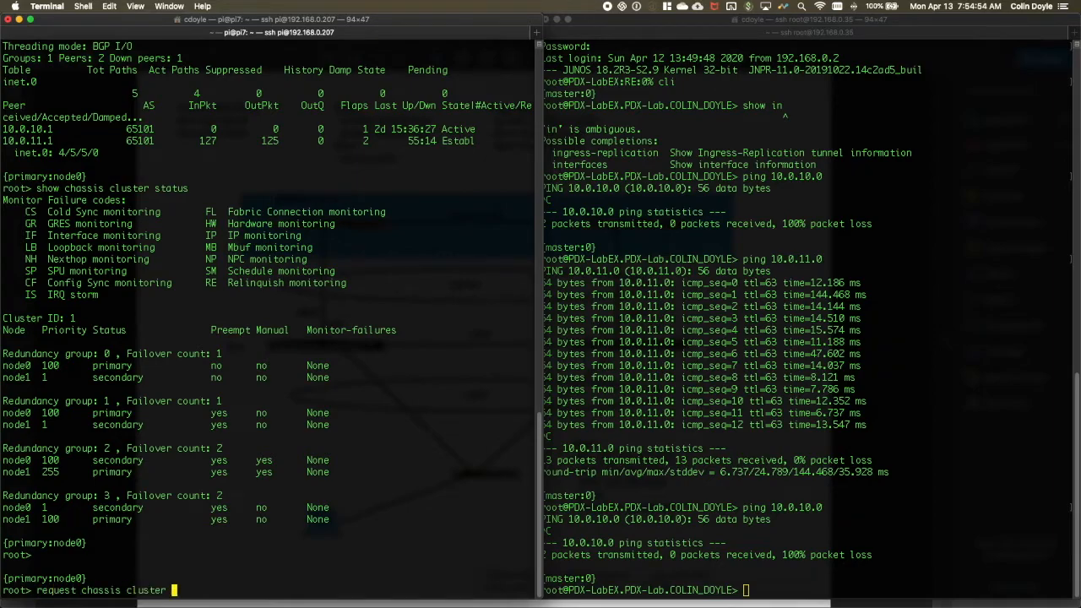
{"action": "type", "text": "failover redundancy-group 2"}
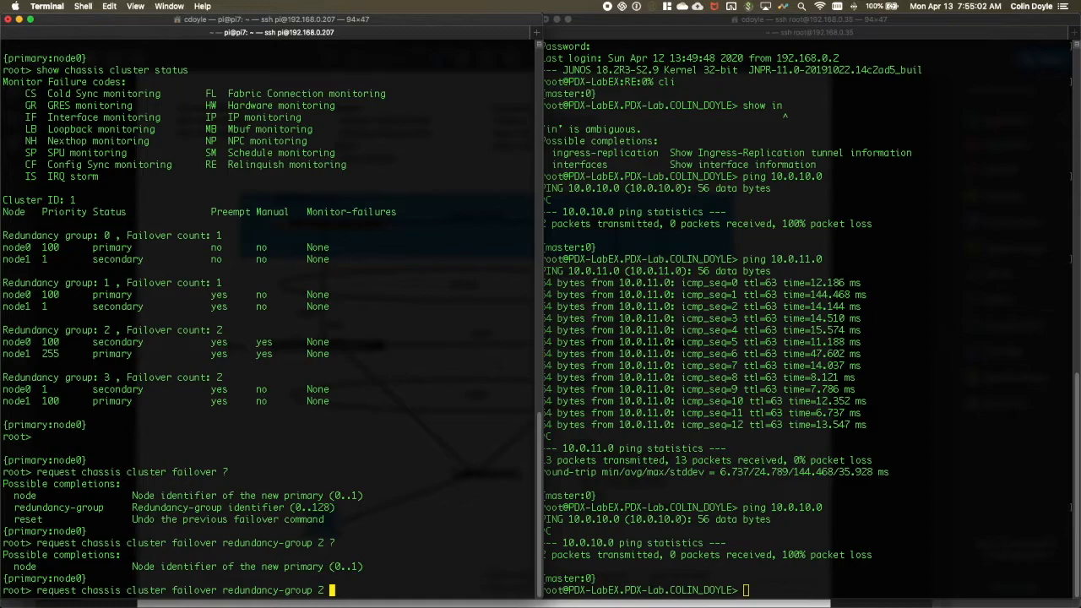
{"action": "type", "text": "node 0"}
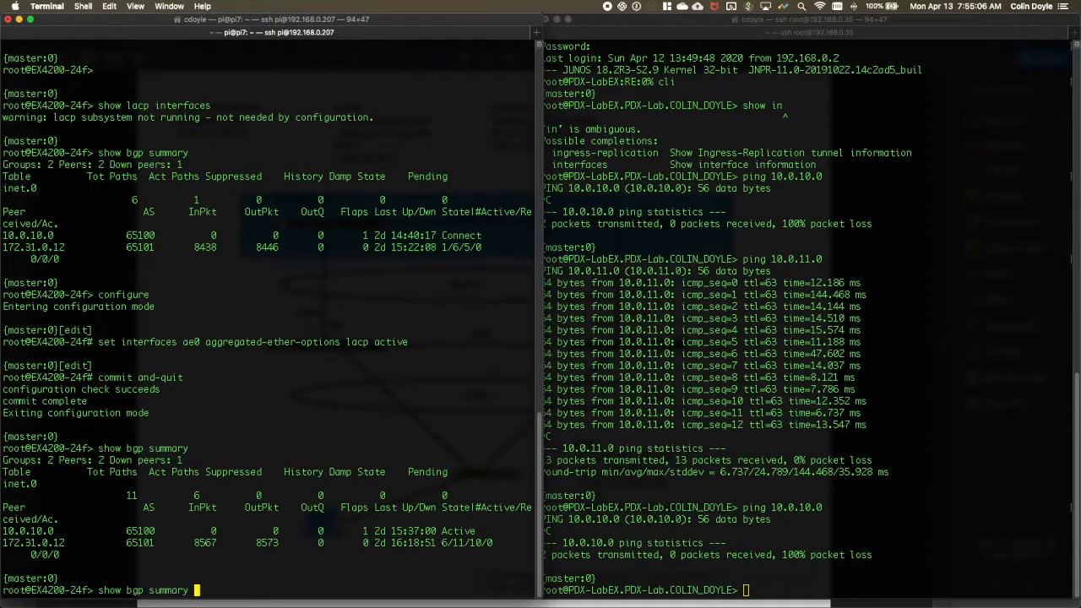
{"action": "type", "text": "| refresh 5"}
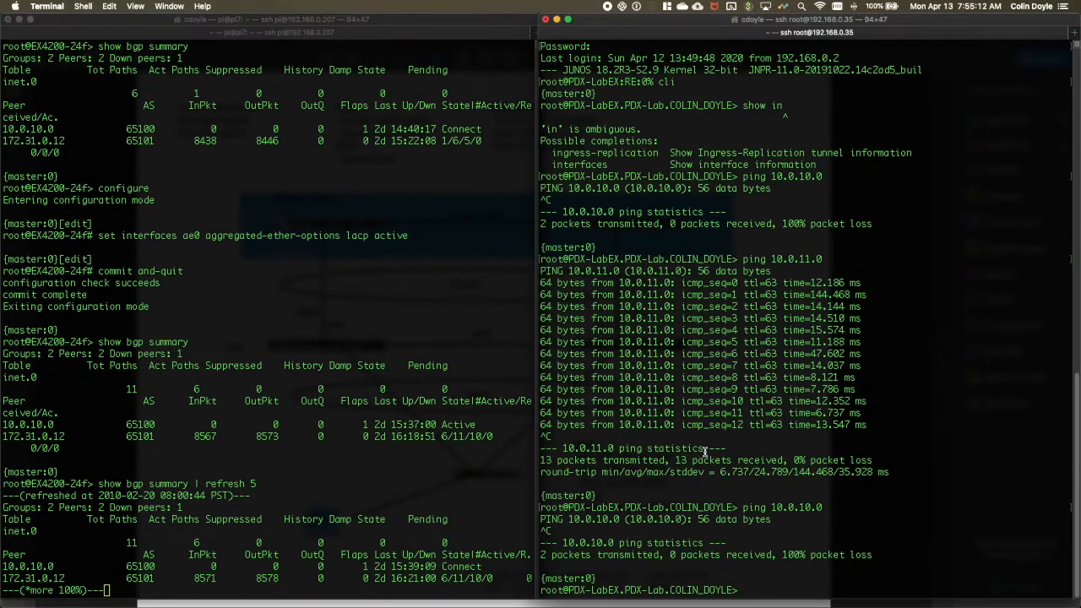
{"action": "scroll", "scroll_direction": "down", "scroll_amount": 3}
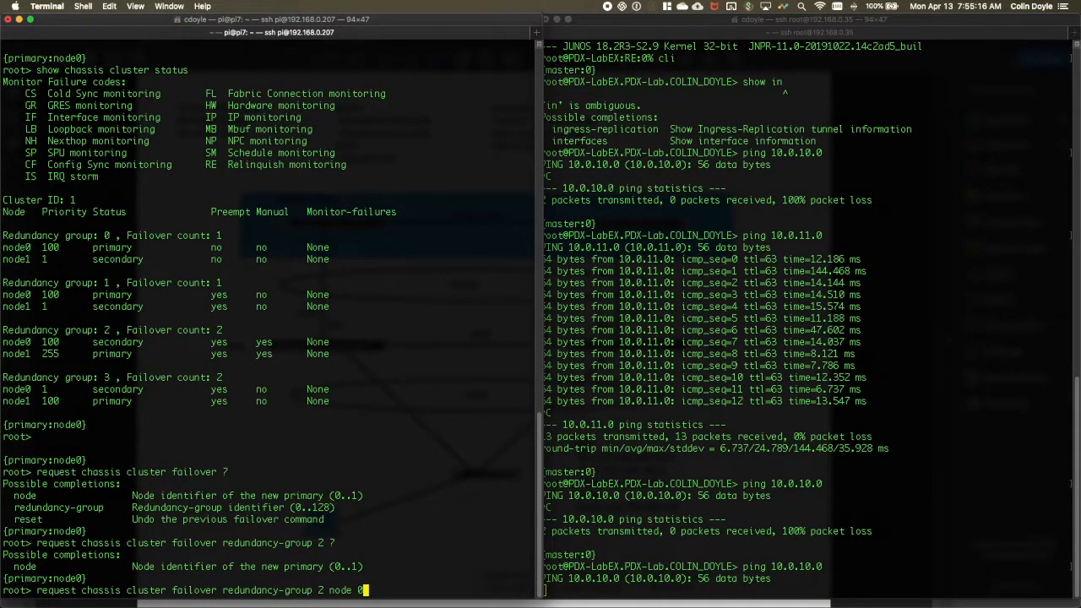
{"action": "key", "text": "Return"}
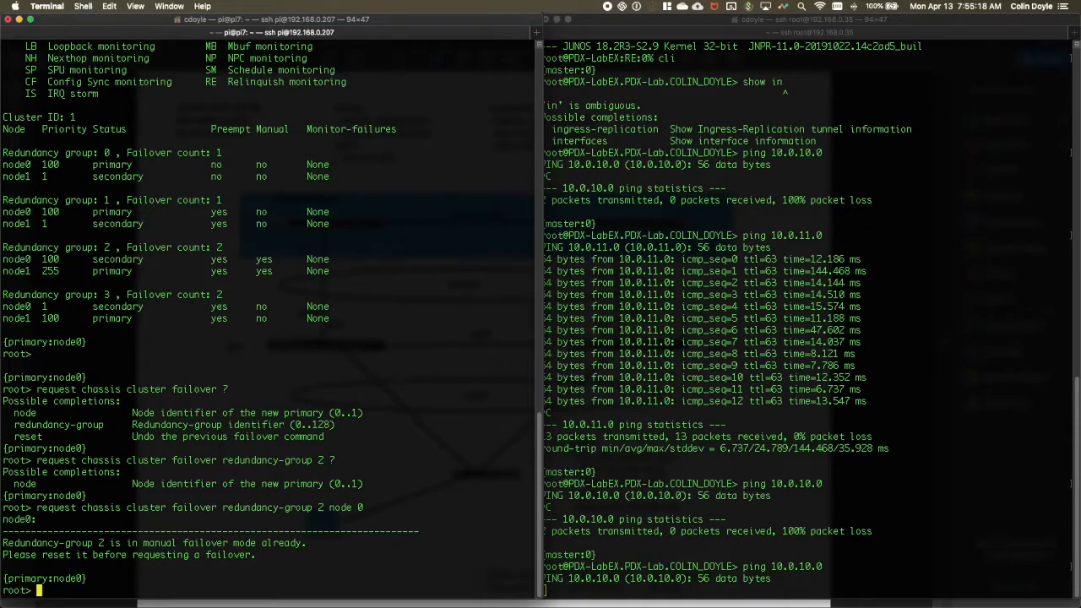
Reset the manual failover on redundancy-group 2 and retry failing it over to node 0
{"action": "type", "text": "request chassis cluster failover redundancy-group 2 node 0"}
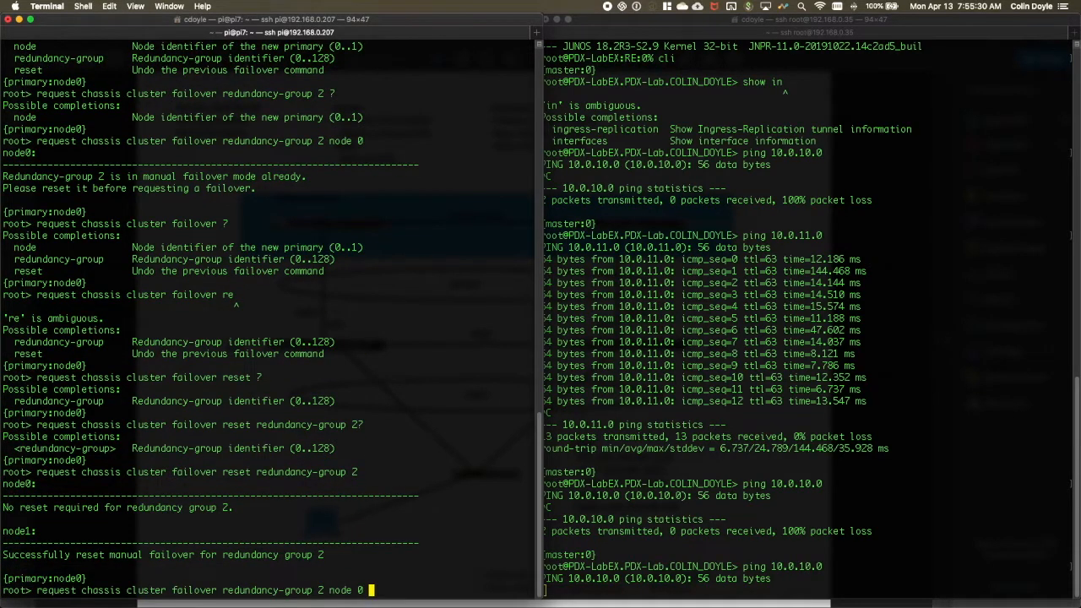
{"action": "key", "text": "Return"}
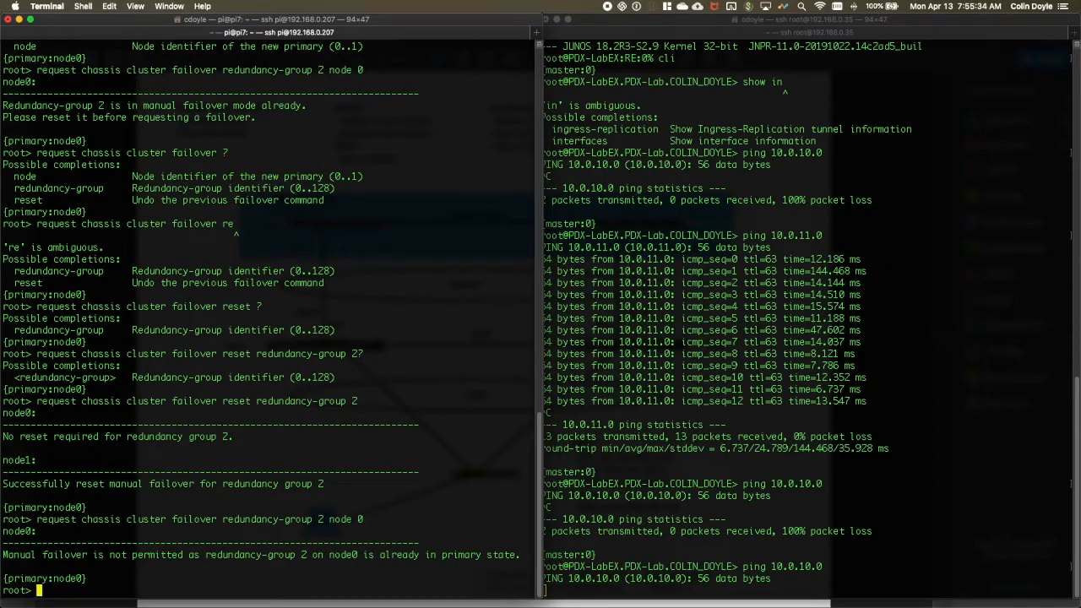
{"action": "type", "text": "request chassis cluster failover reset redundancy-group 2"}
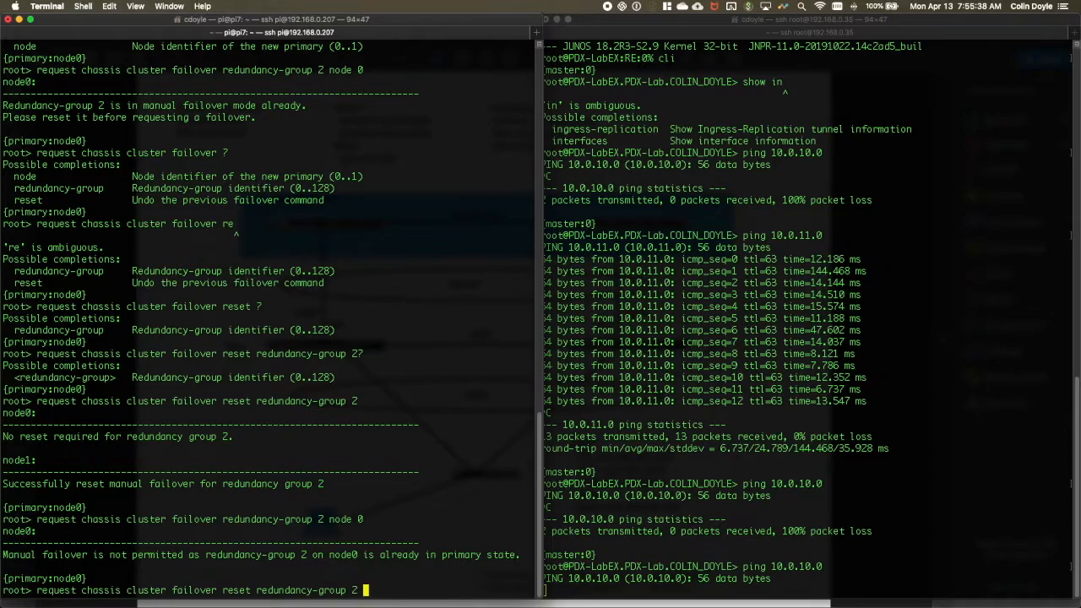
{"action": "type", "text": "node 0"}
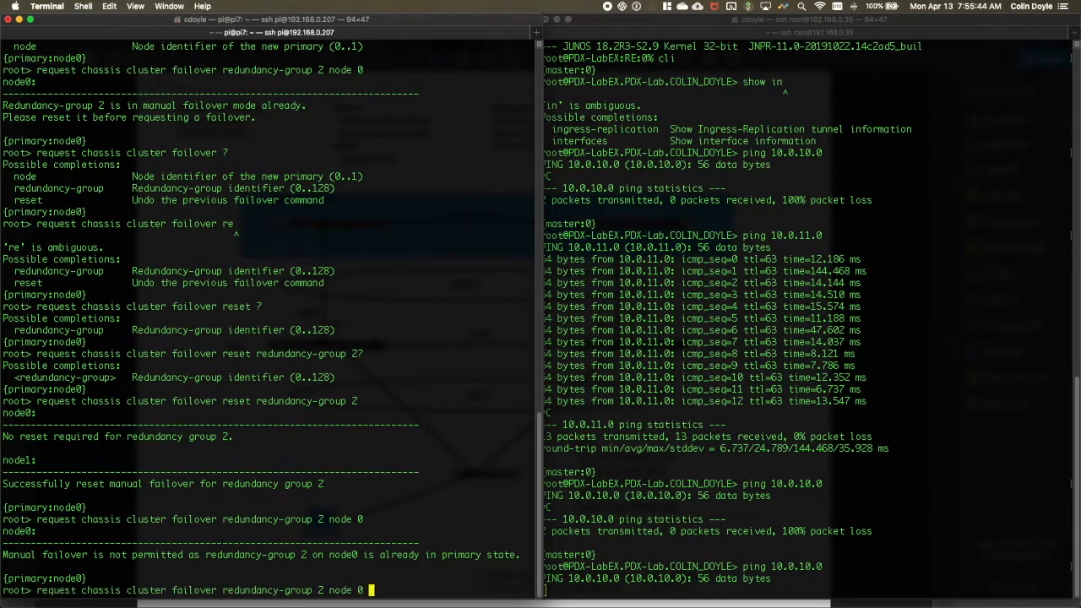
Display 'show chassis cluster status' confirming node0 is primary for redundancy group 2
{"action": "type", "text": "show chassis cluster status"}
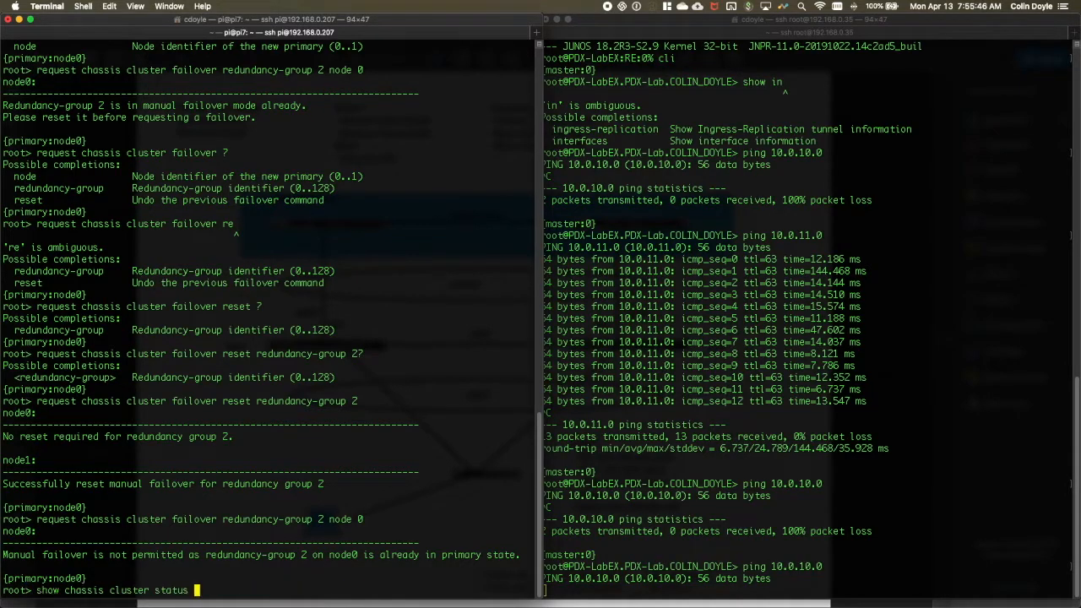
{"action": "key", "text": "Return"}
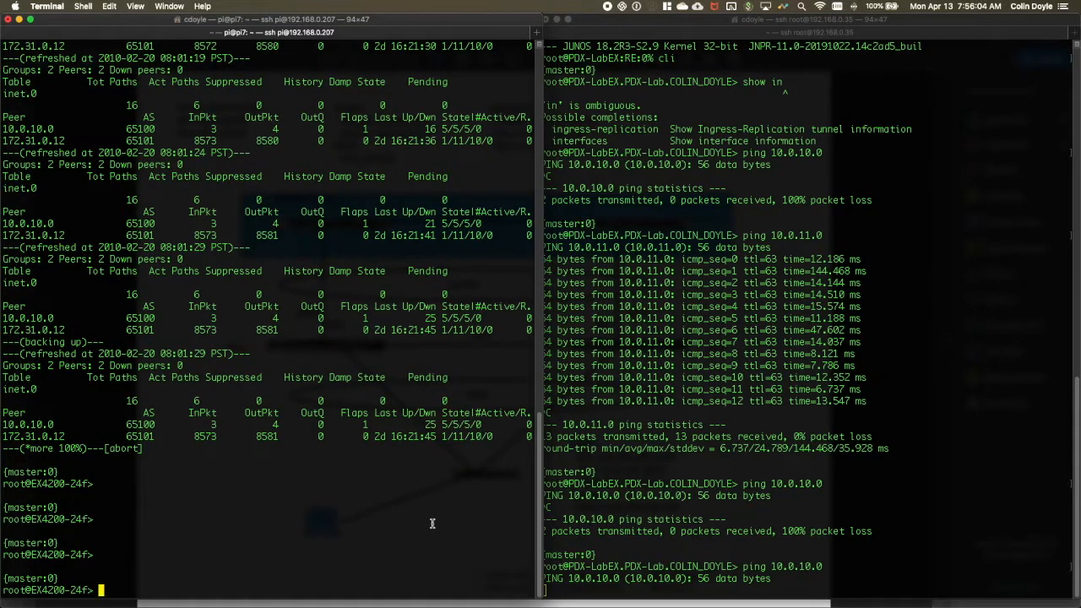
{"action": "mouse_move", "coordinate": [441, 524]}
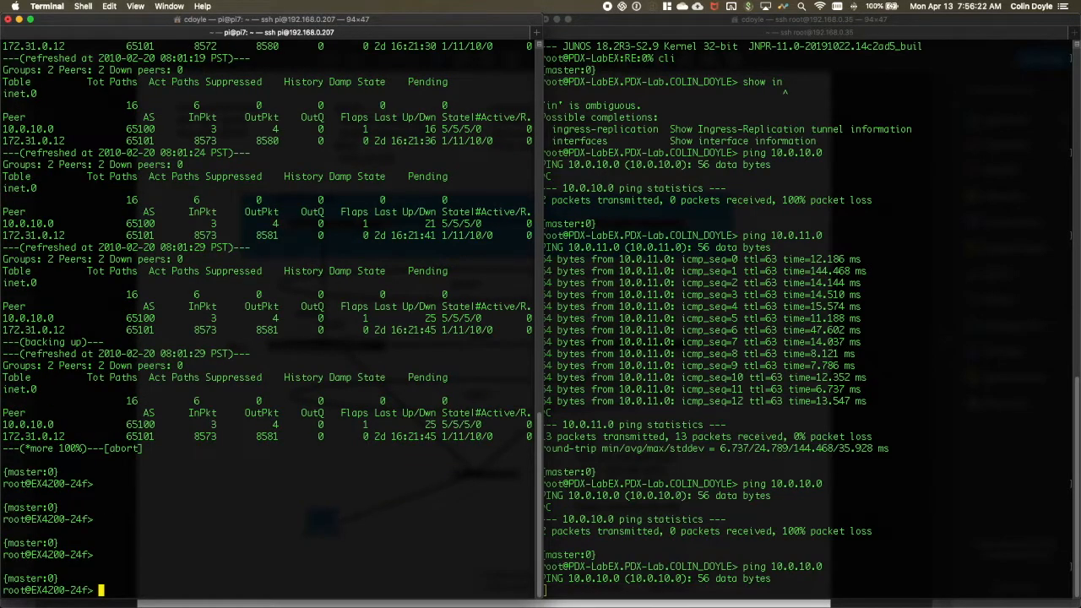
Run 'show bgp summary | refresh 5' on EX4200-24f and 'show bgp summary' on EX4200-48p, revealing 10.0.11.0 Active
{"action": "type", "text": "show bgp summary | refresh 5"}
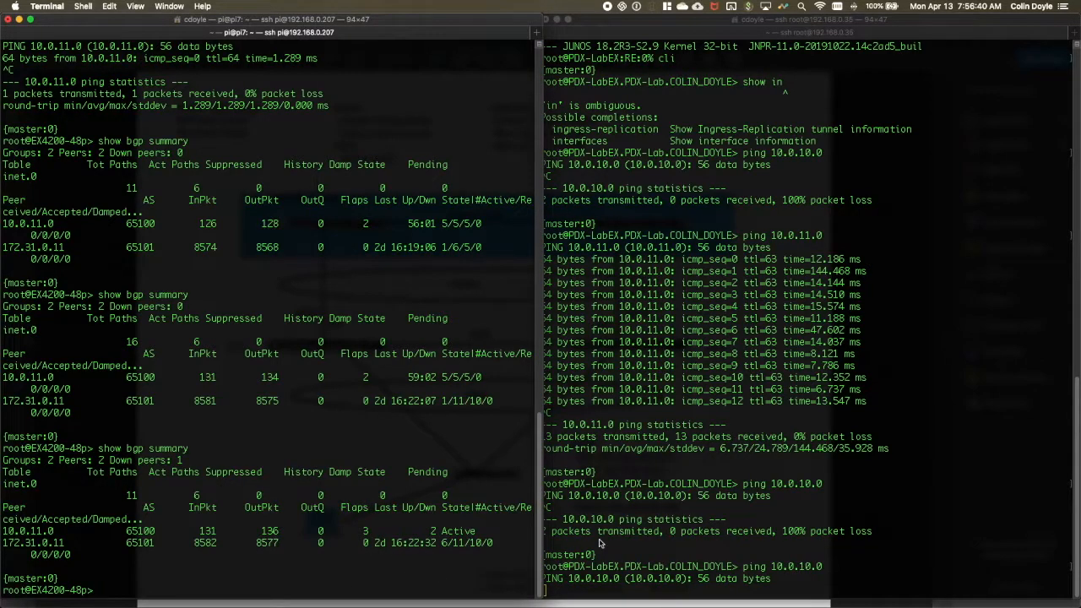
{"action": "type", "text": "show bgp summary"}
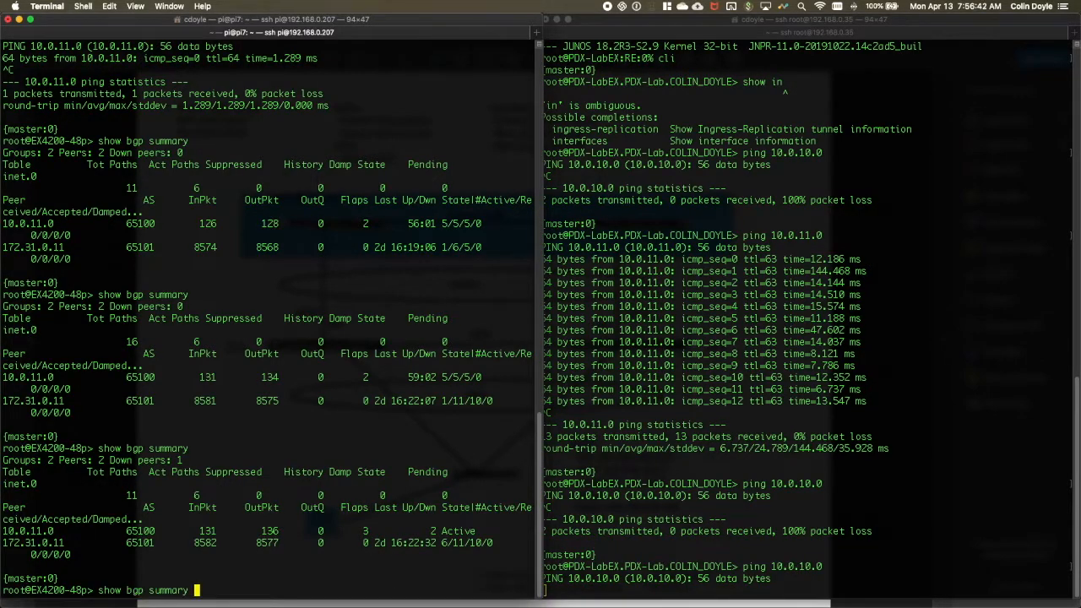
{"action": "key", "text": "Return"}
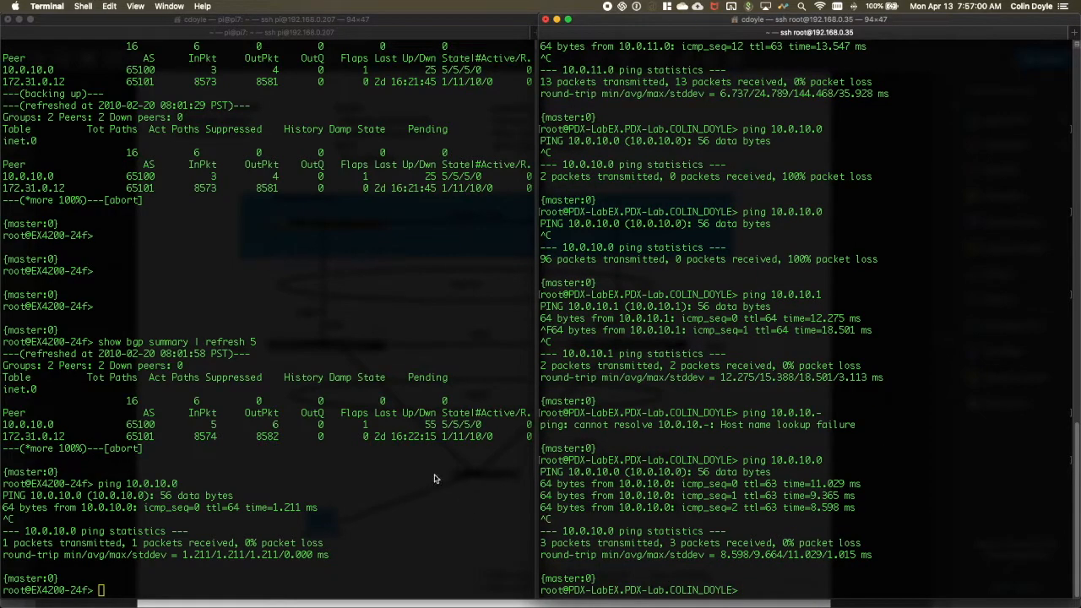
{"action": "mouse_move", "coordinate": [580, 462]}
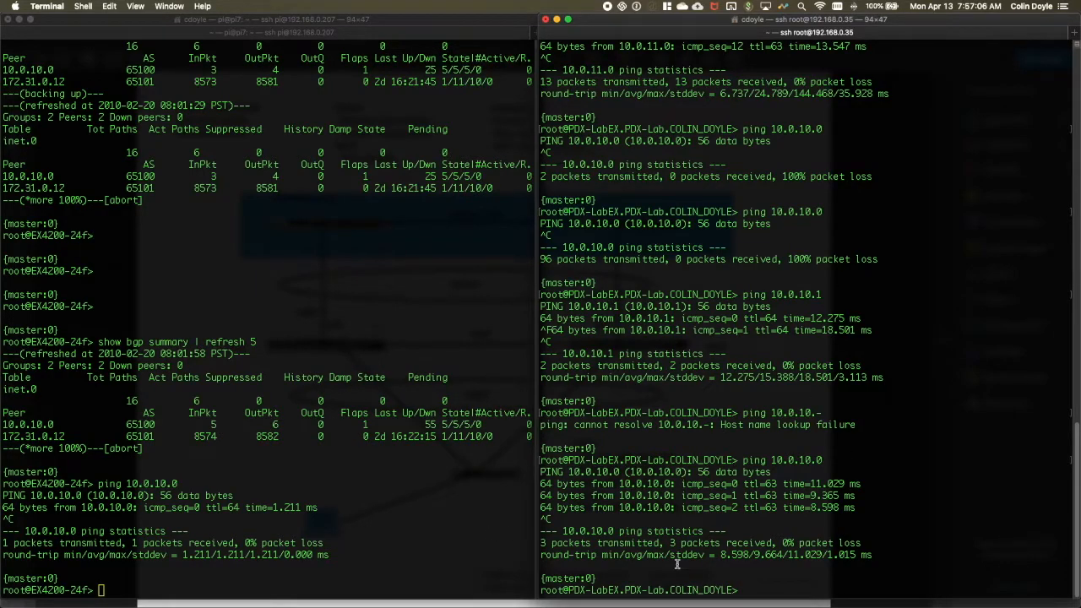
{"action": "mouse_move", "coordinate": [447, 479]}
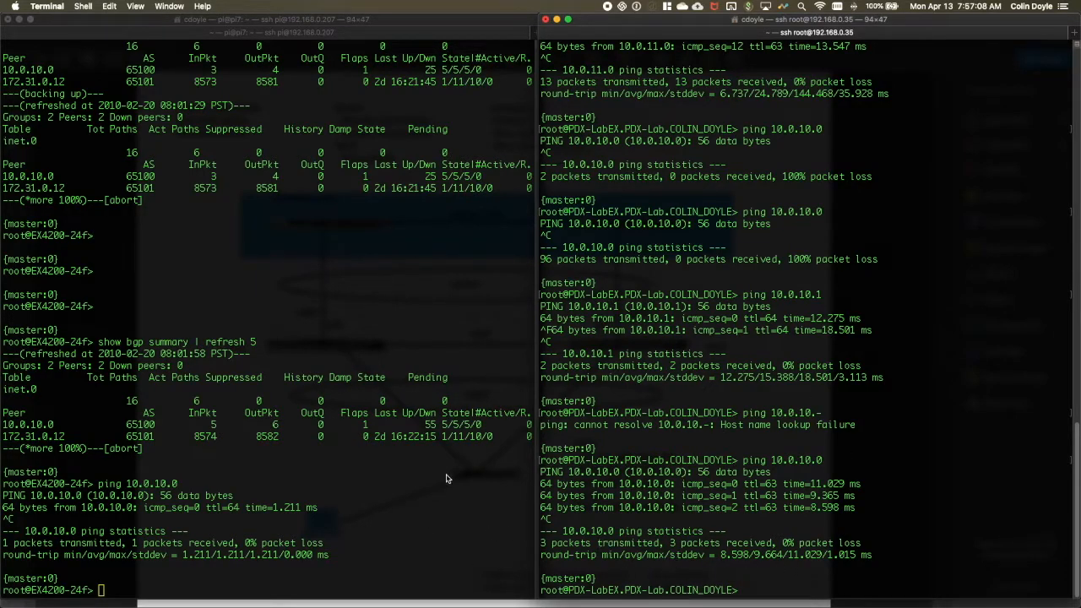
{"action": "mouse_move", "coordinate": [353, 509]}
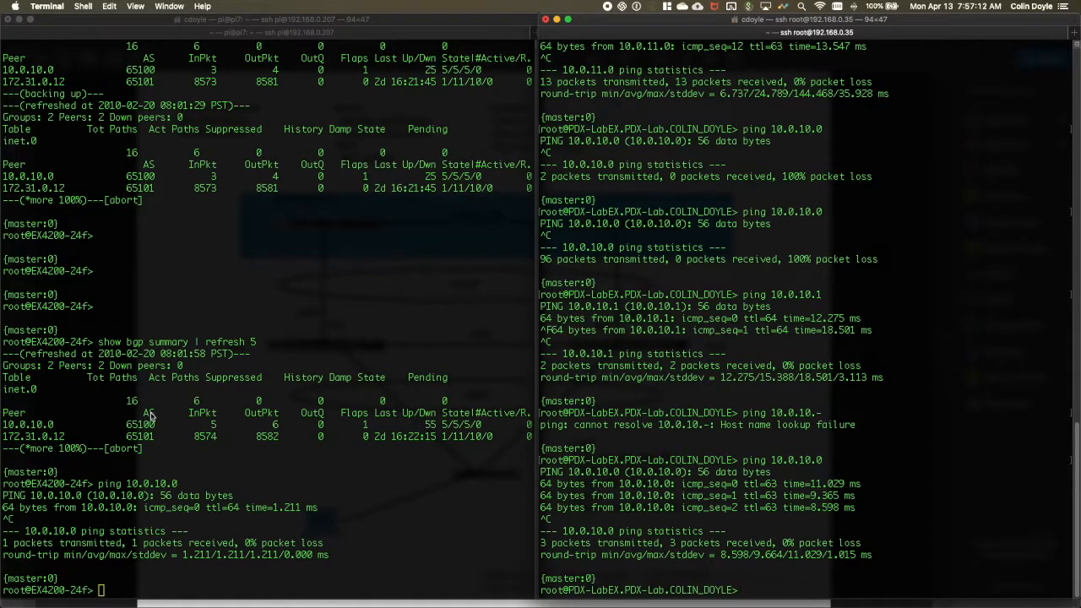
{"action": "mouse_move", "coordinate": [209, 575]}
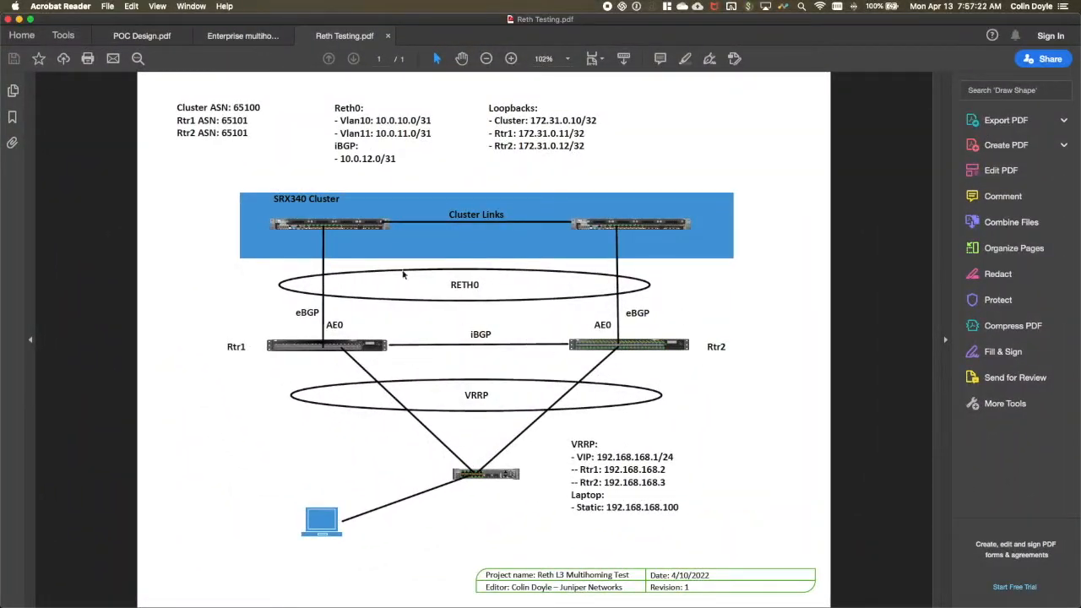
{"action": "mouse_move", "coordinate": [564, 266]}
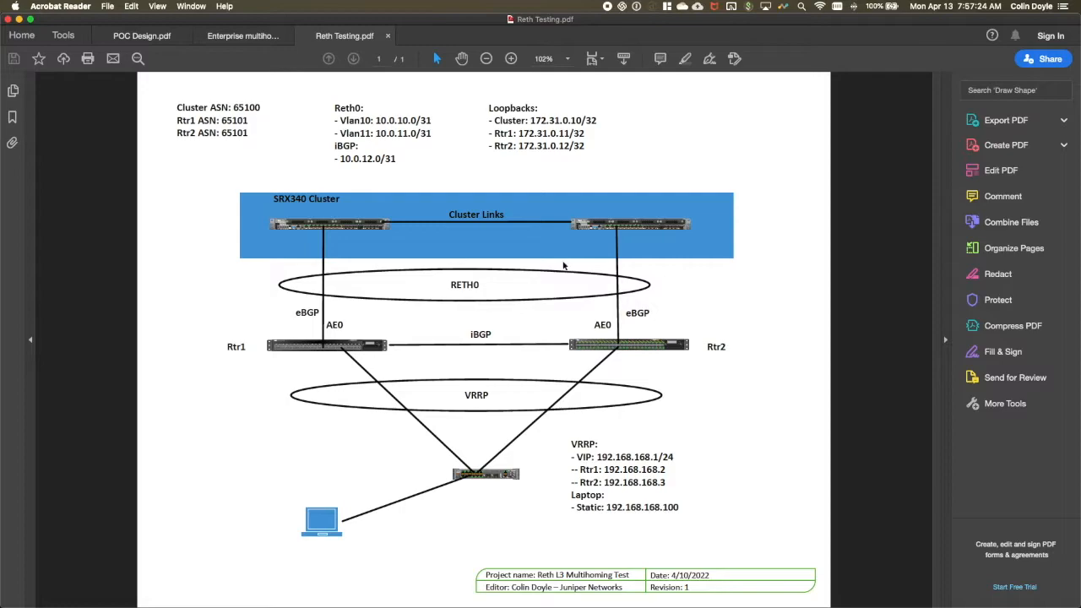
{"action": "mouse_move", "coordinate": [336, 300]}
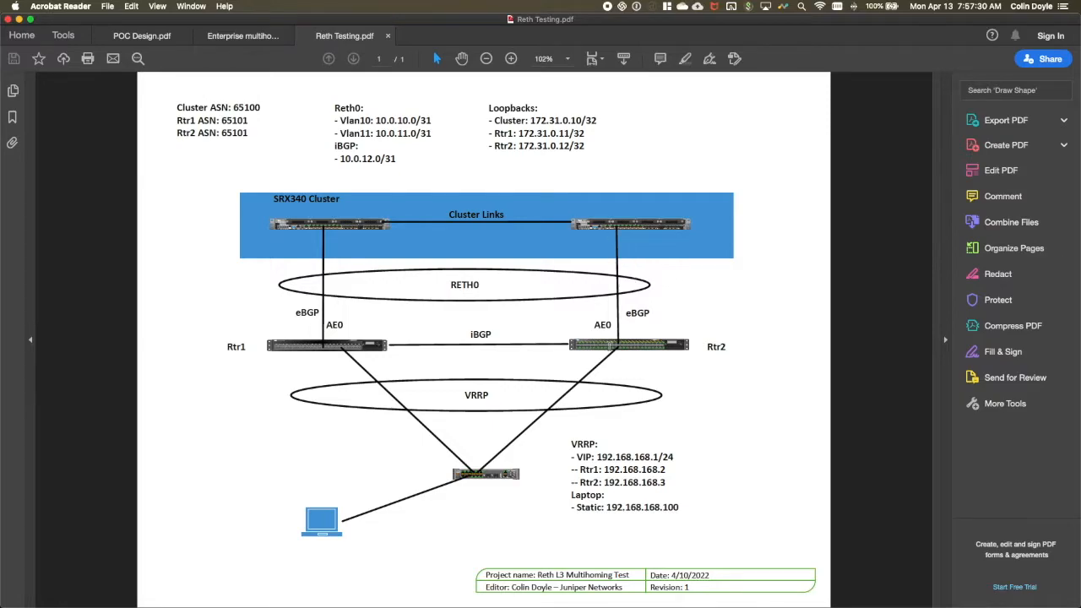
{"action": "mouse_move", "coordinate": [613, 258]}
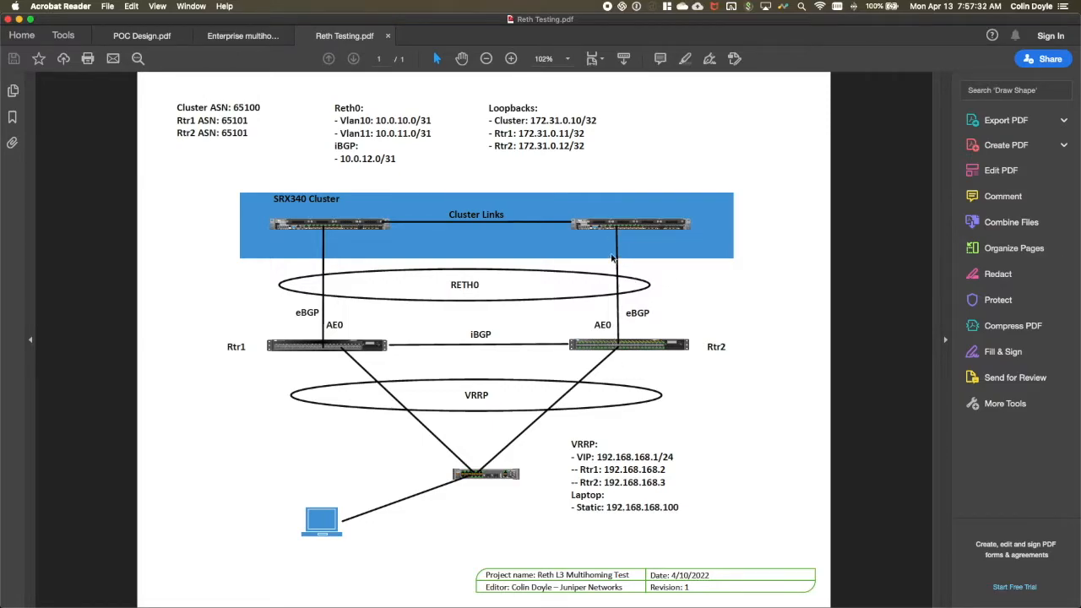